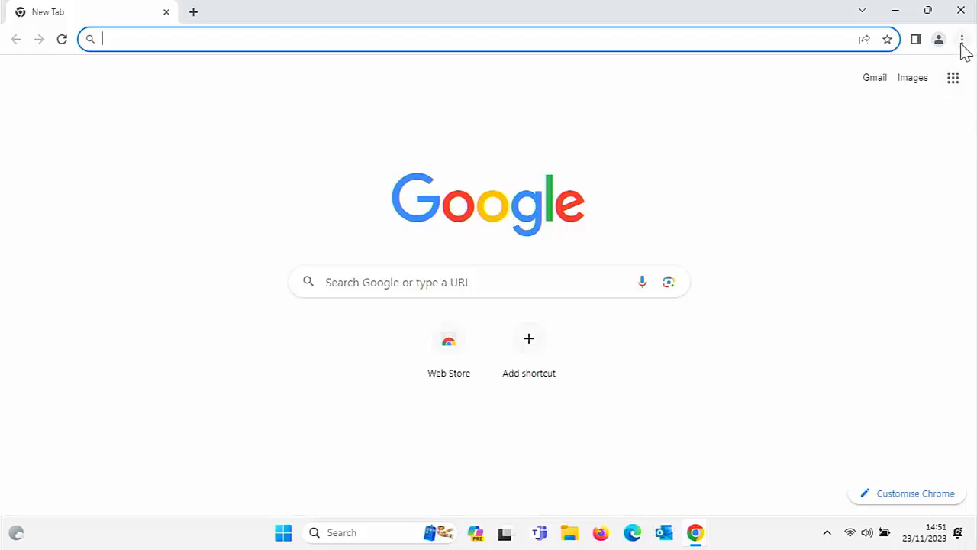
Open the Chrome Web Store from the Chrome menu's Extensions entry and focus its search box
left_click(962, 39)
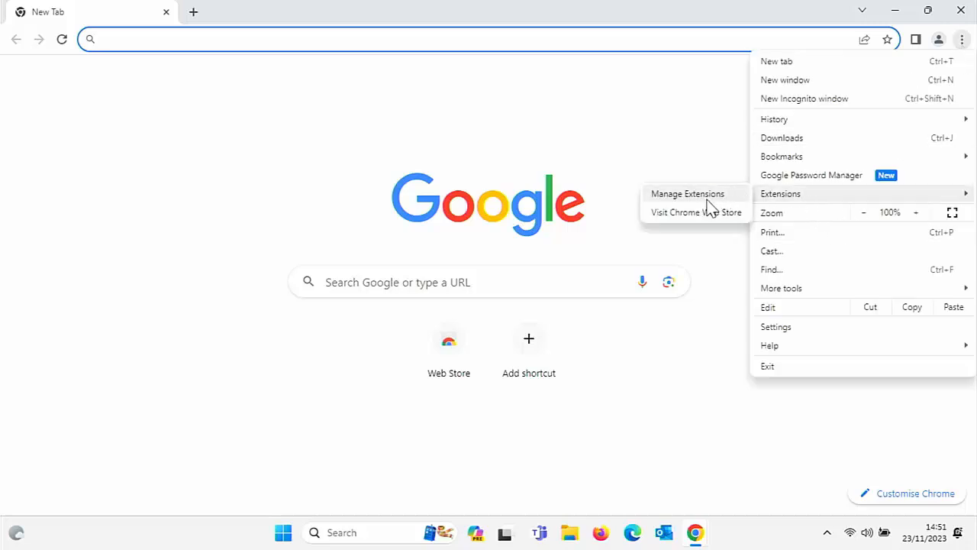
left_click(696, 212)
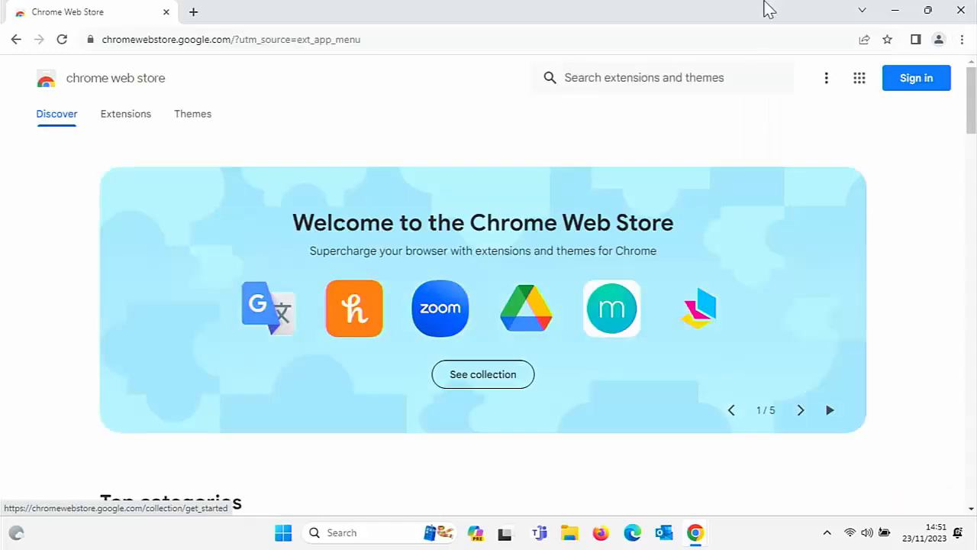
left_click(657, 77)
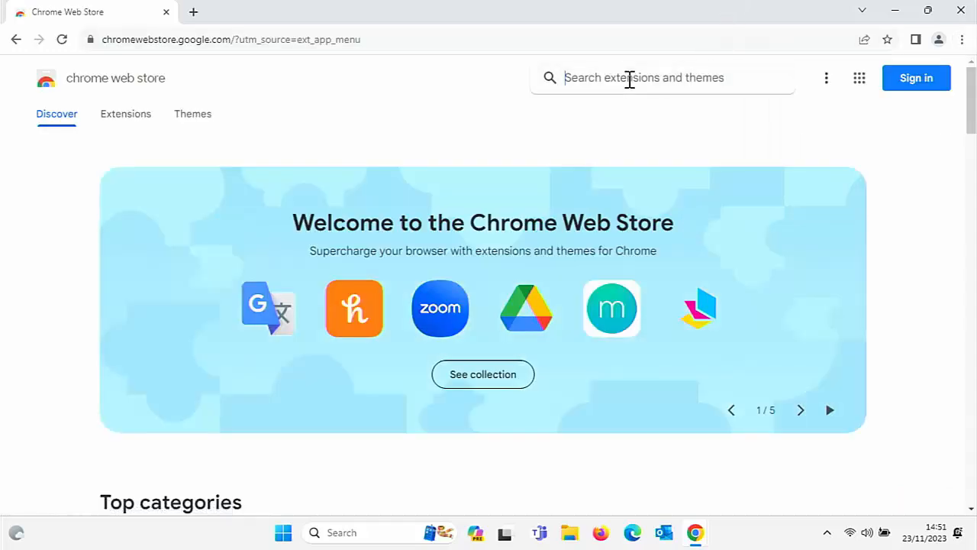
mouse_move(707, 153)
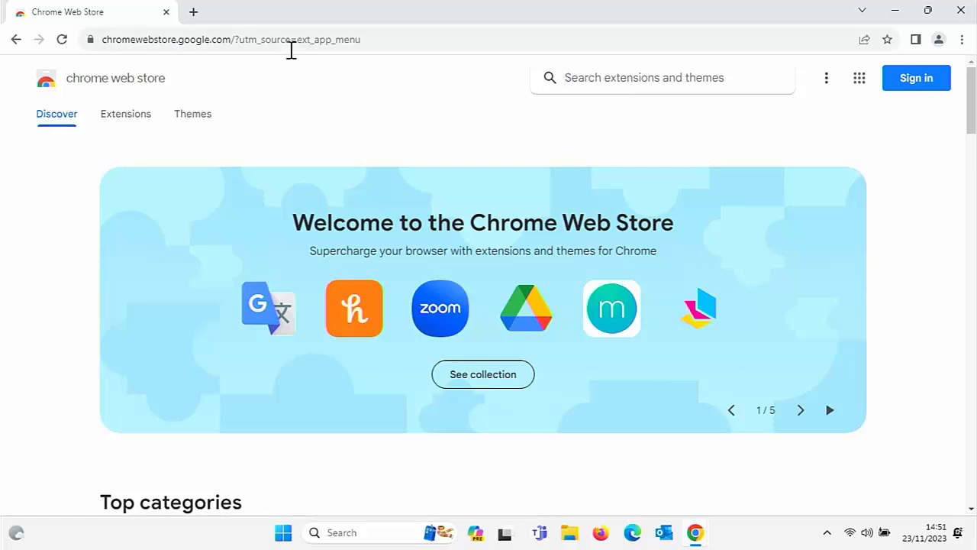
left_click(193, 12)
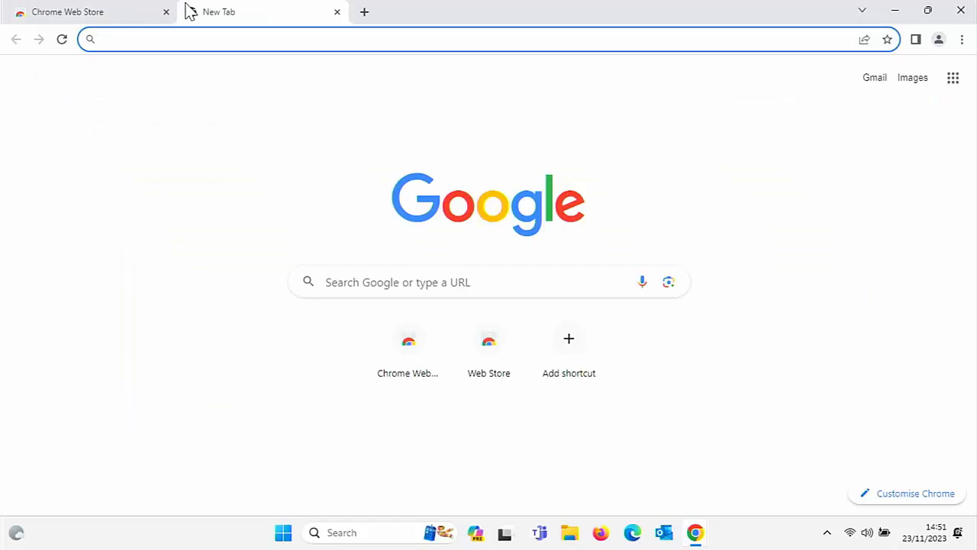
type("y")
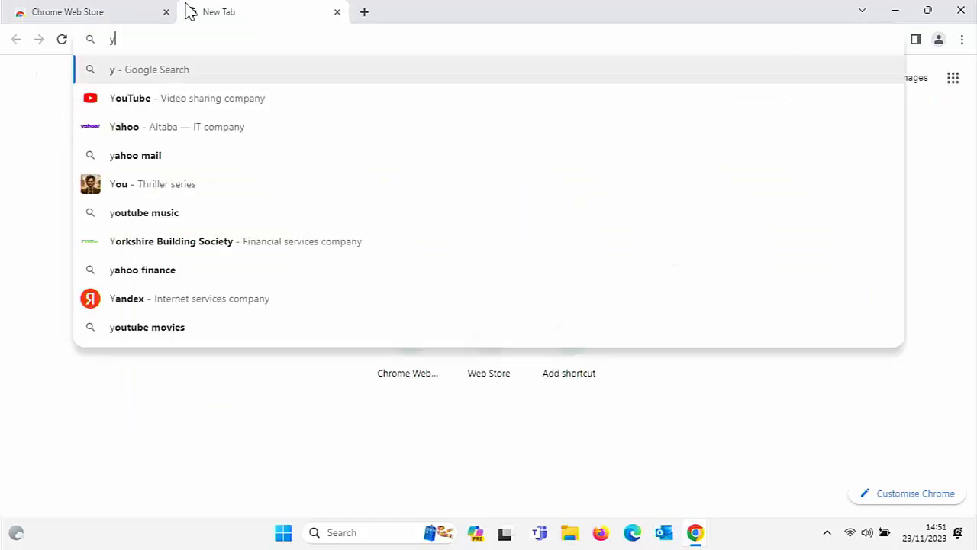
type("ahoo")
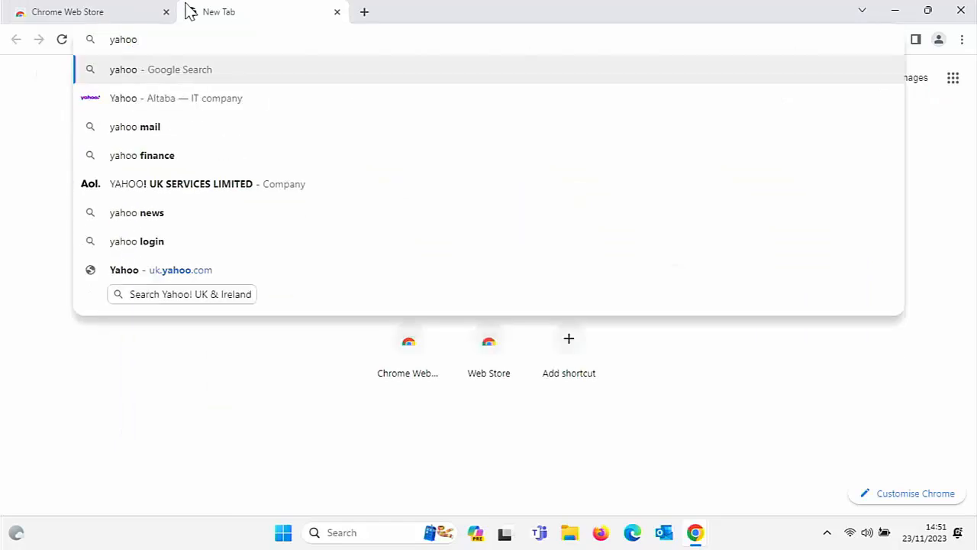
type(".com/v2/collectConsent?sessionId=3_cc-session_ac3b3d9f-c08f-4d4d-9a5c-2532916e3c87")
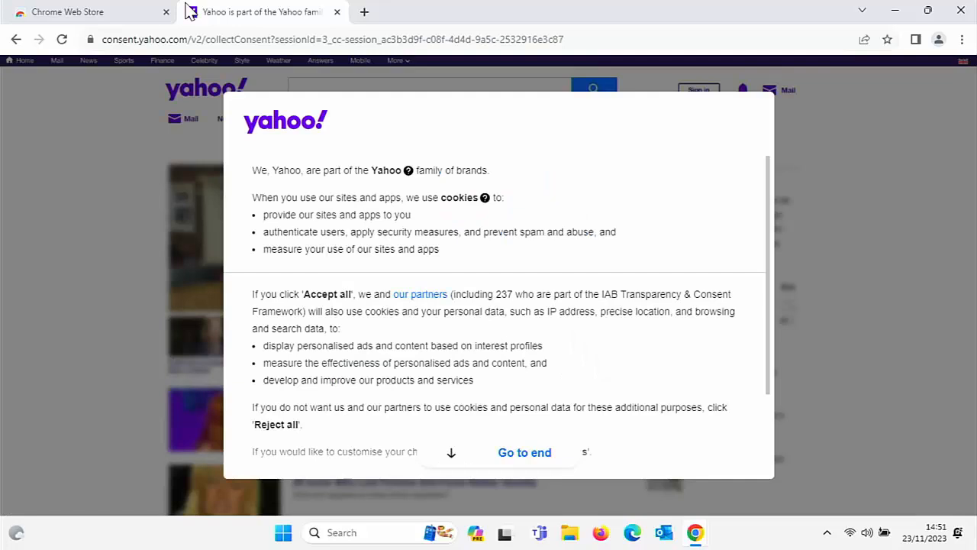
left_click(525, 452)
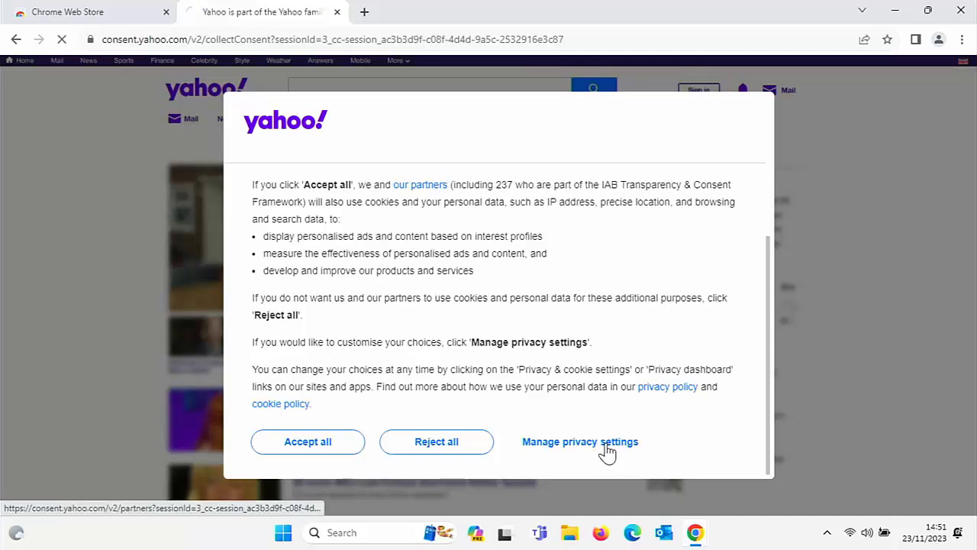
left_click(581, 442)
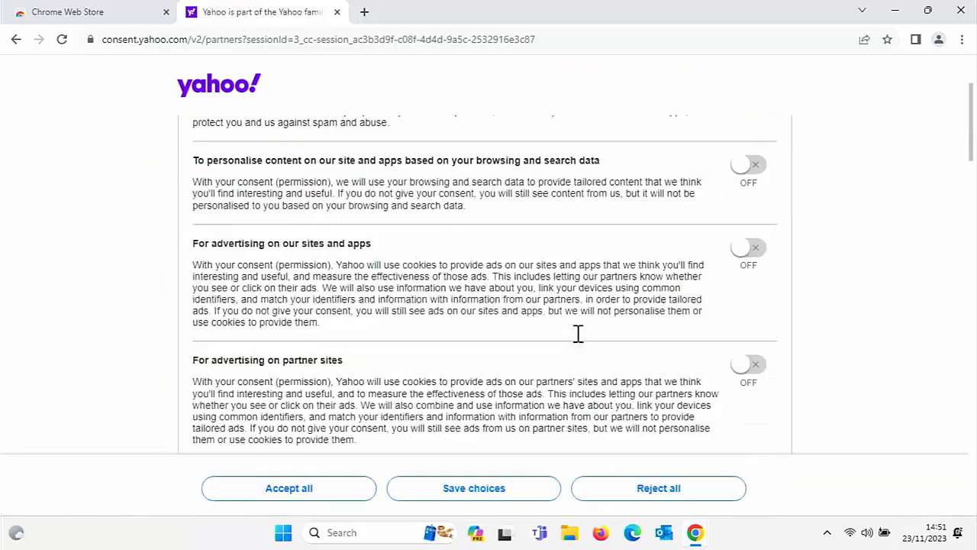
scroll("down", 3)
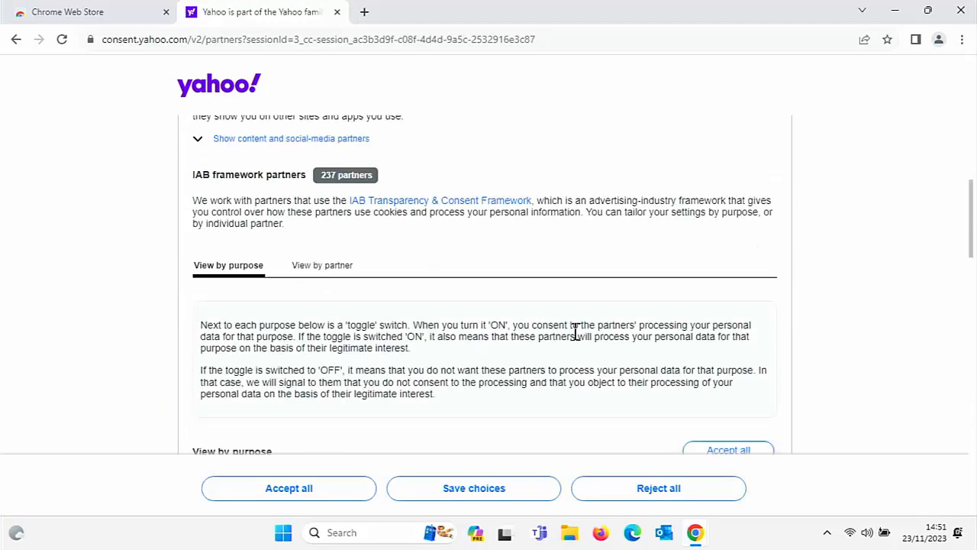
scroll("down", 3)
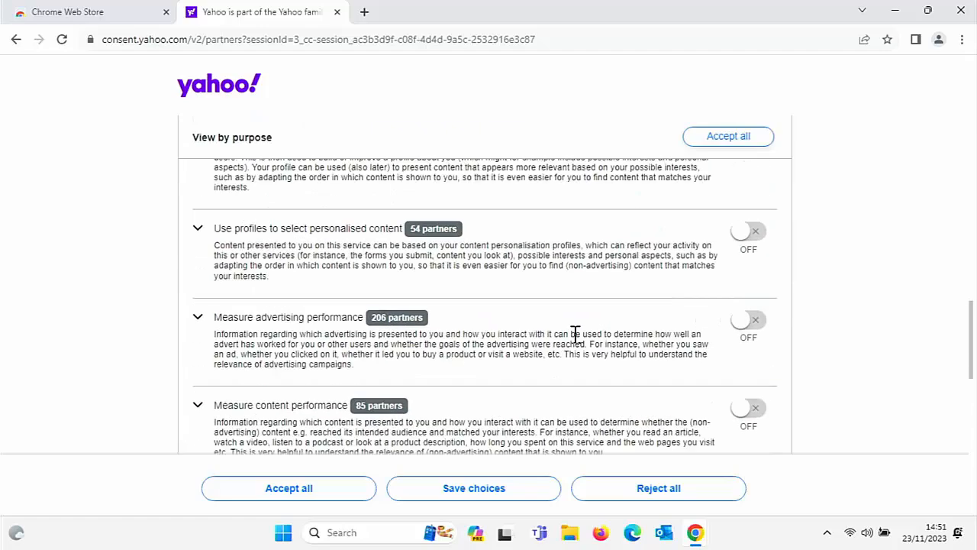
mouse_move(182, 227)
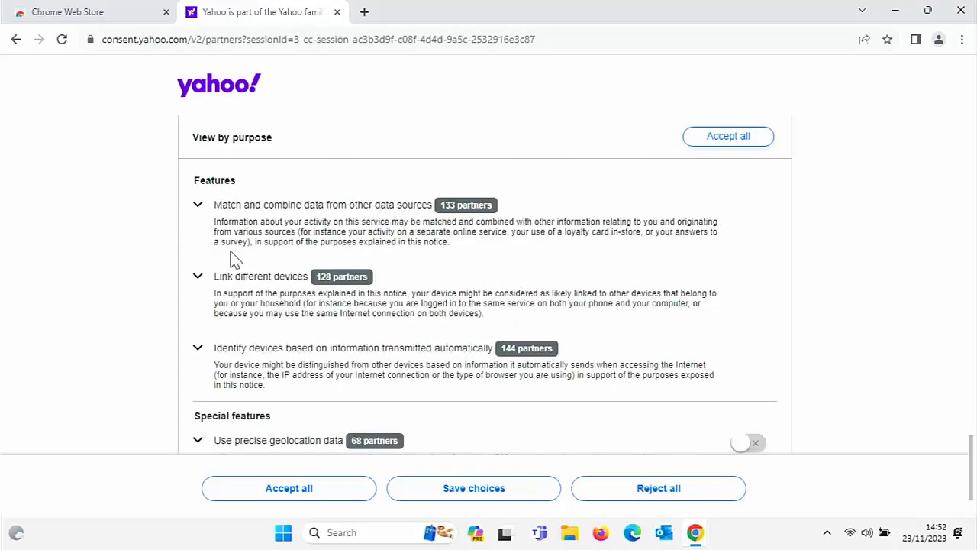
scroll("down", 3)
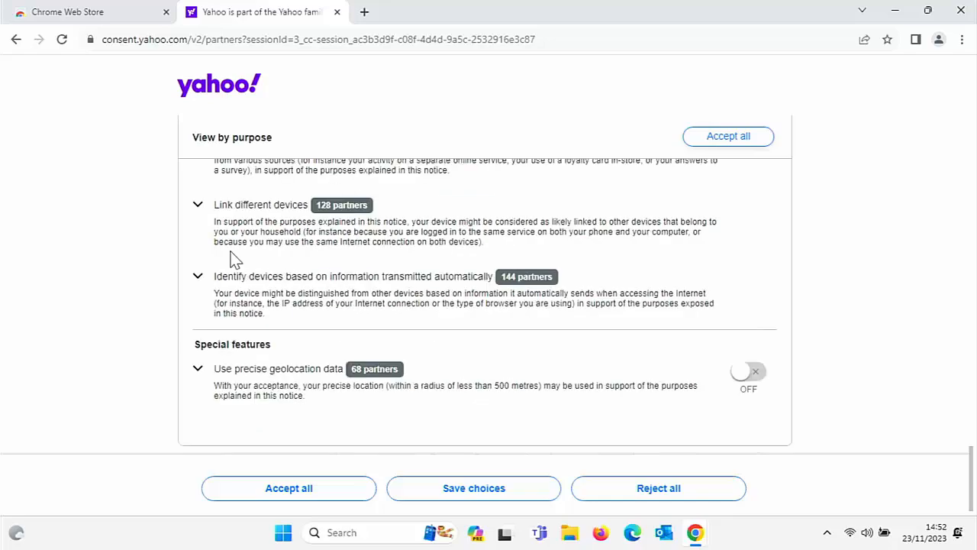
scroll("up", 3)
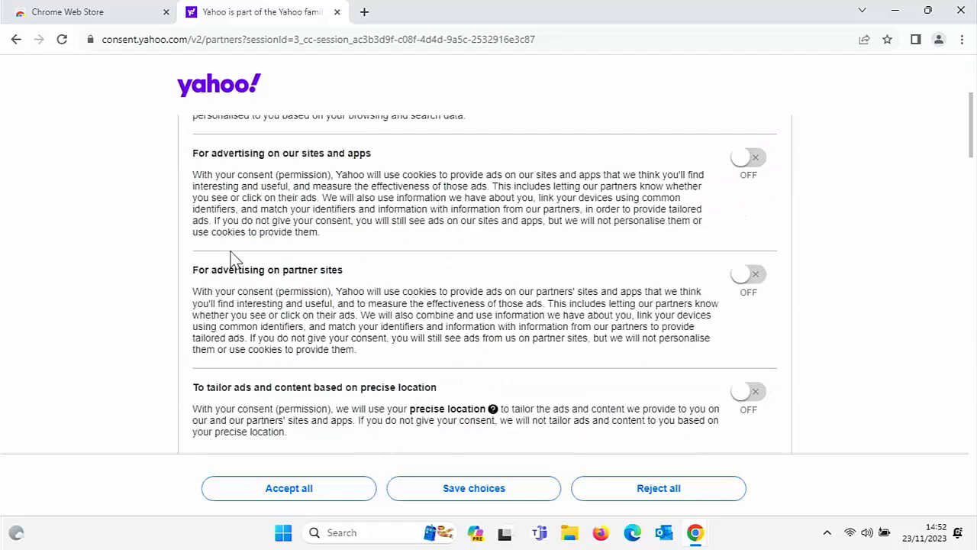
scroll("up", 3)
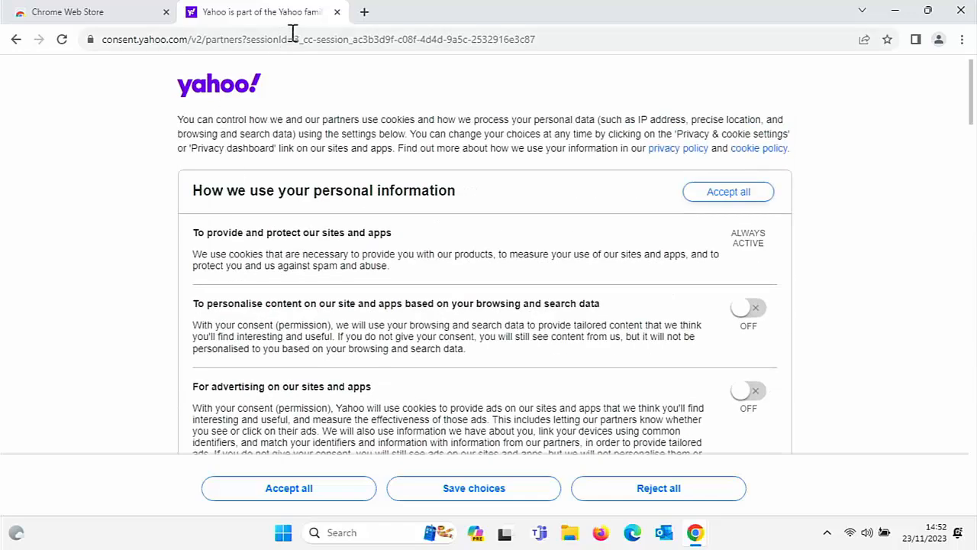
left_click(337, 11)
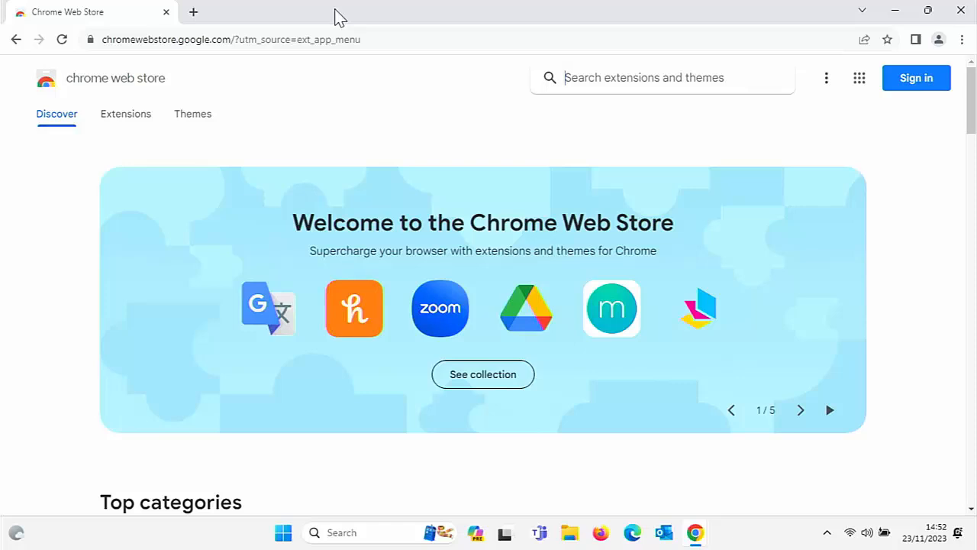
mouse_move(348, 7)
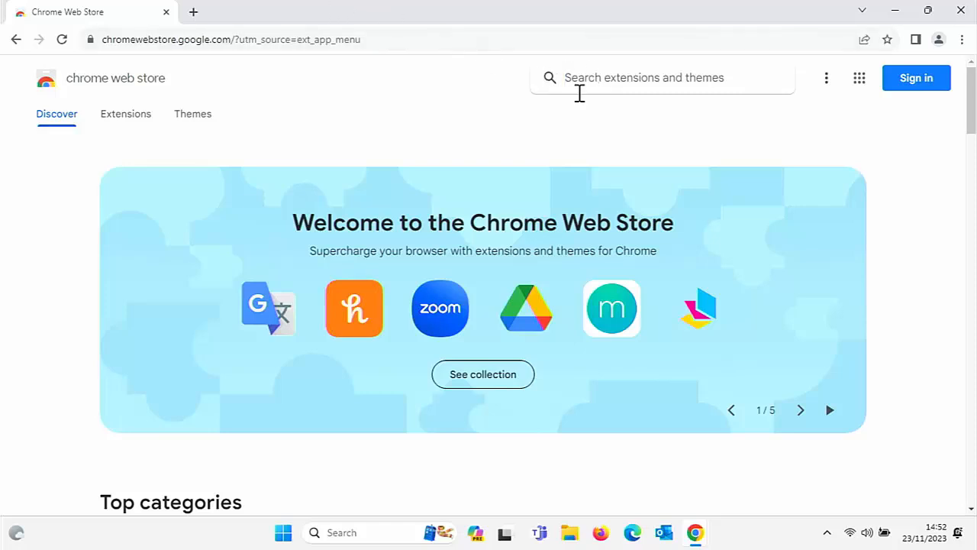
Search the Web Store for 'i still' and open the I still don't care about cookies extension
type("i")
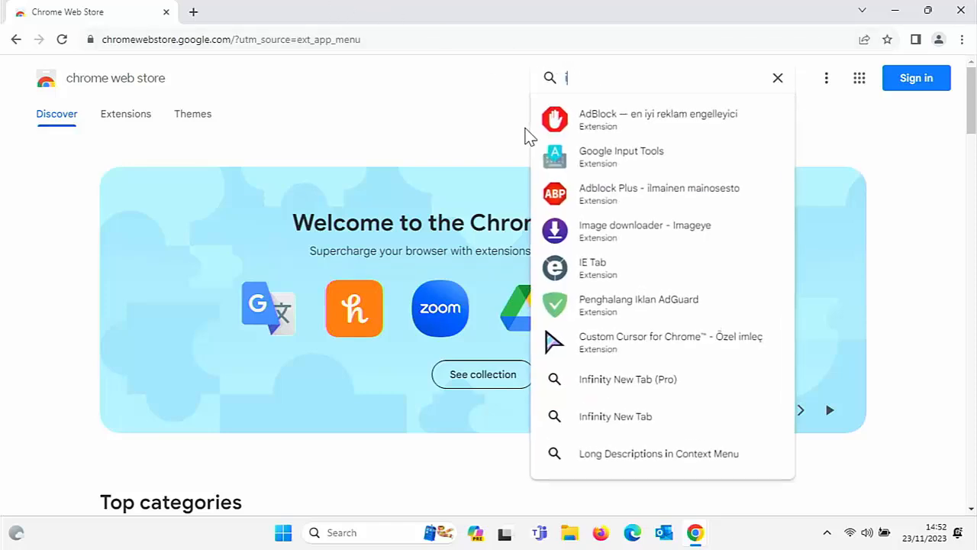
type("still d")
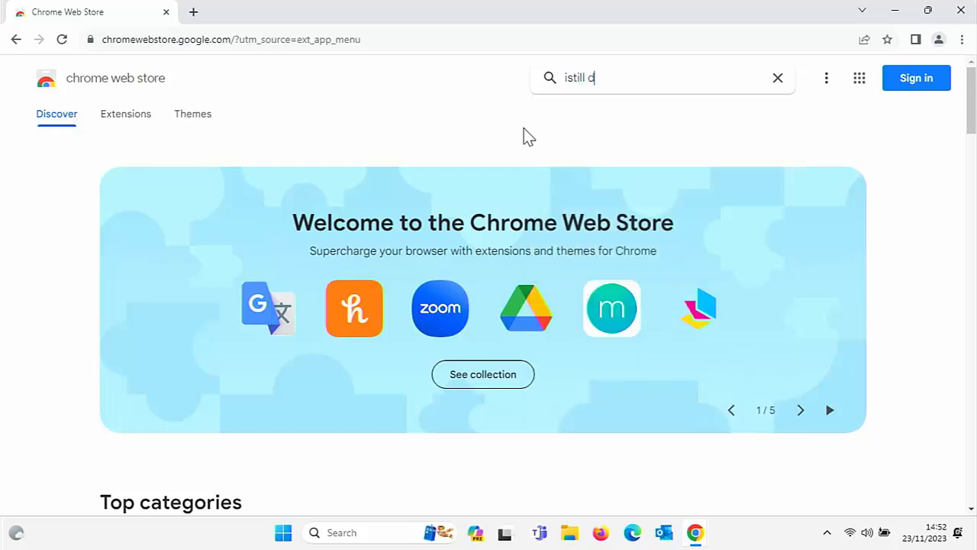
type("still")
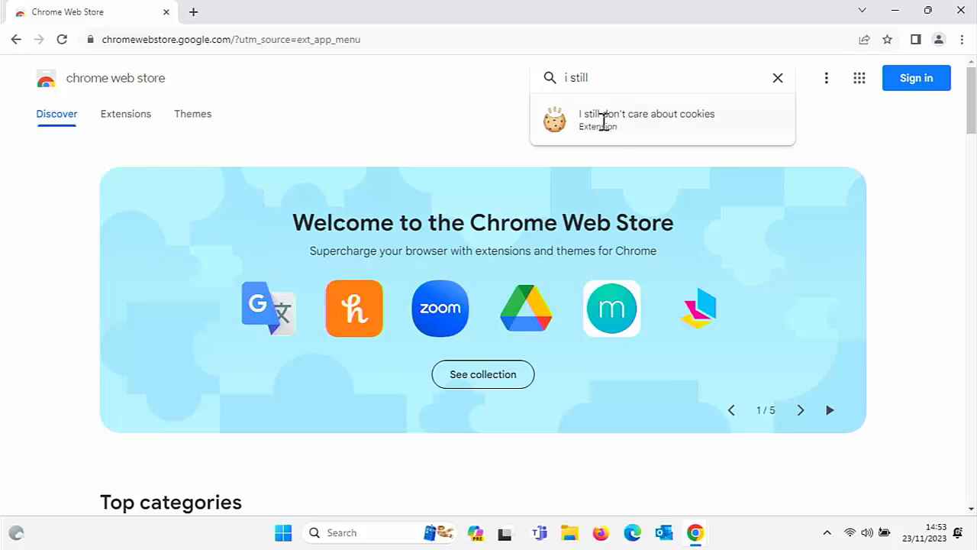
left_click(646, 119)
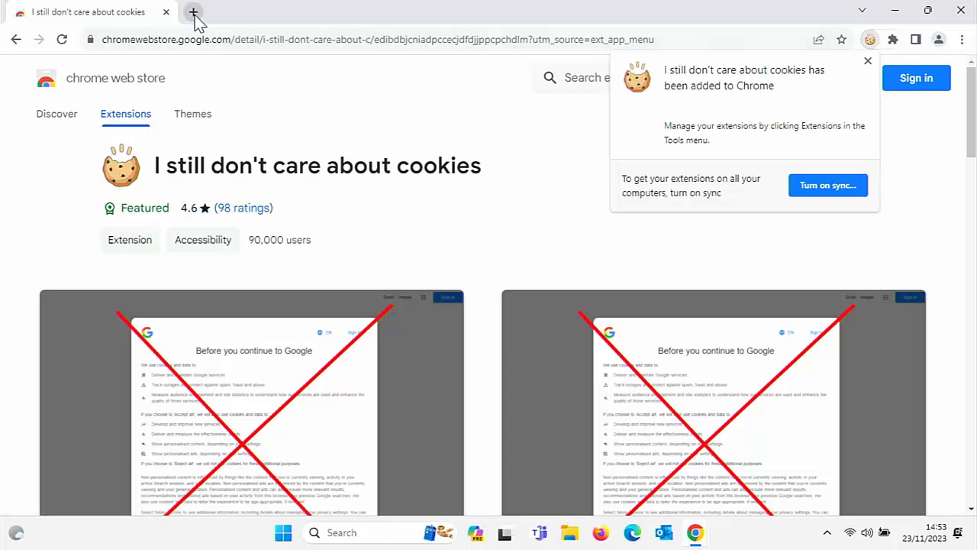
Load yahoo.co.uk in a new tab and disable the cookie remover extension for that site
left_click(193, 11)
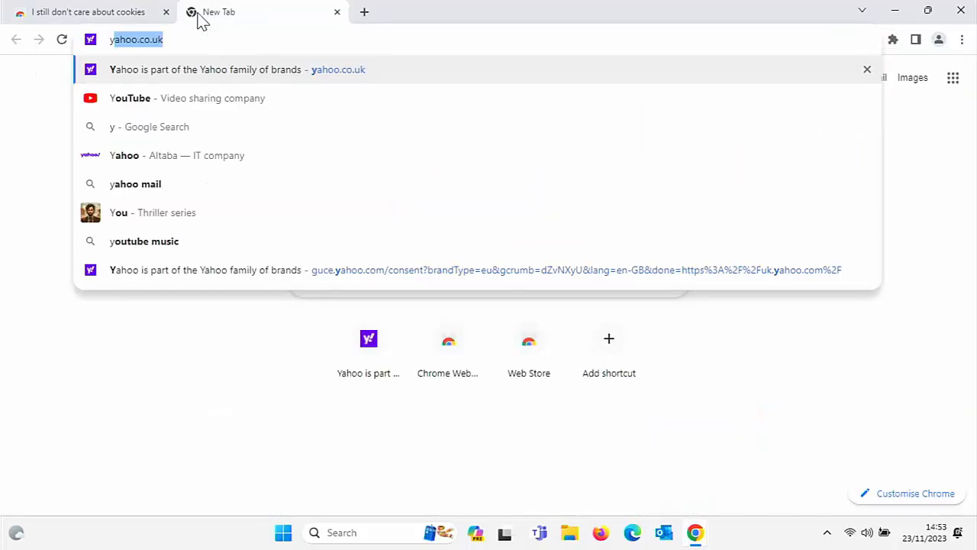
left_click(236, 70)
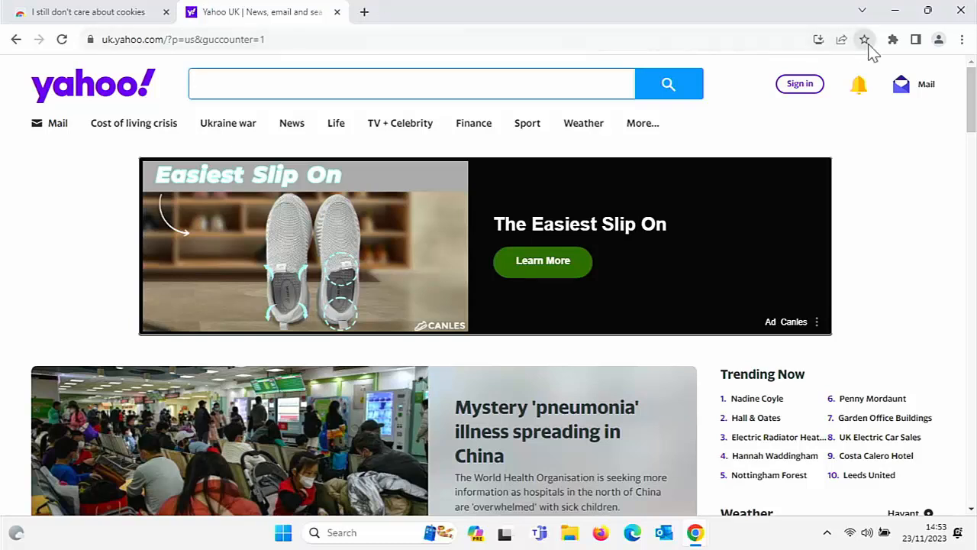
left_click(893, 39)
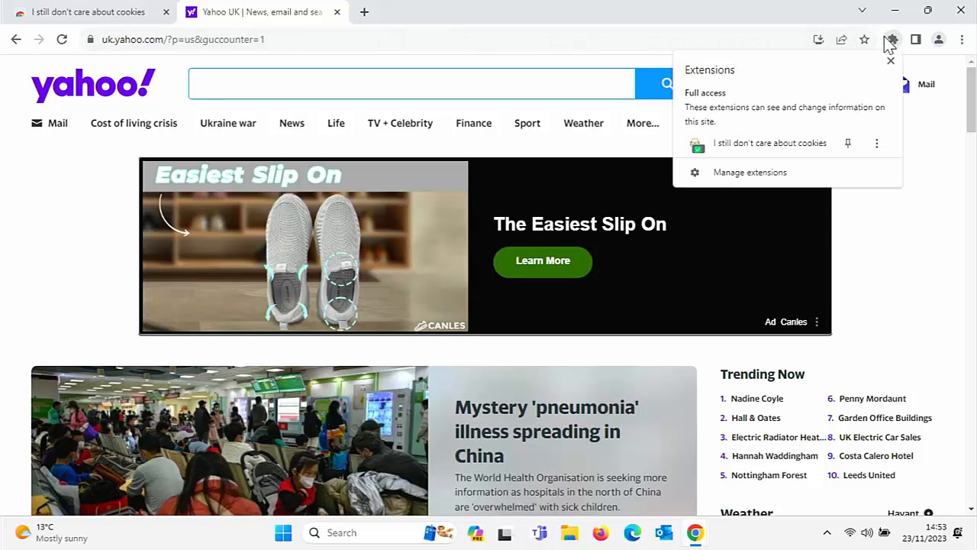
mouse_move(899, 42)
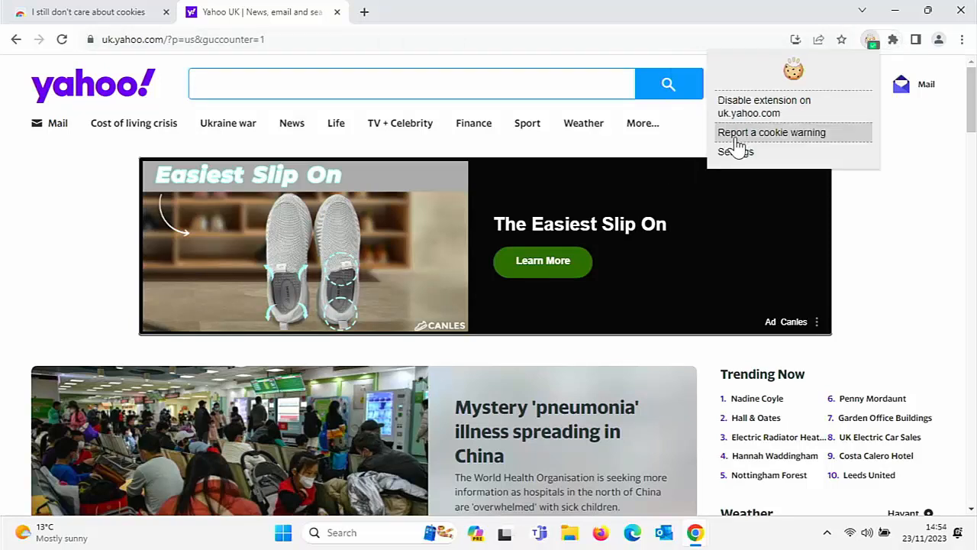
mouse_move(790, 107)
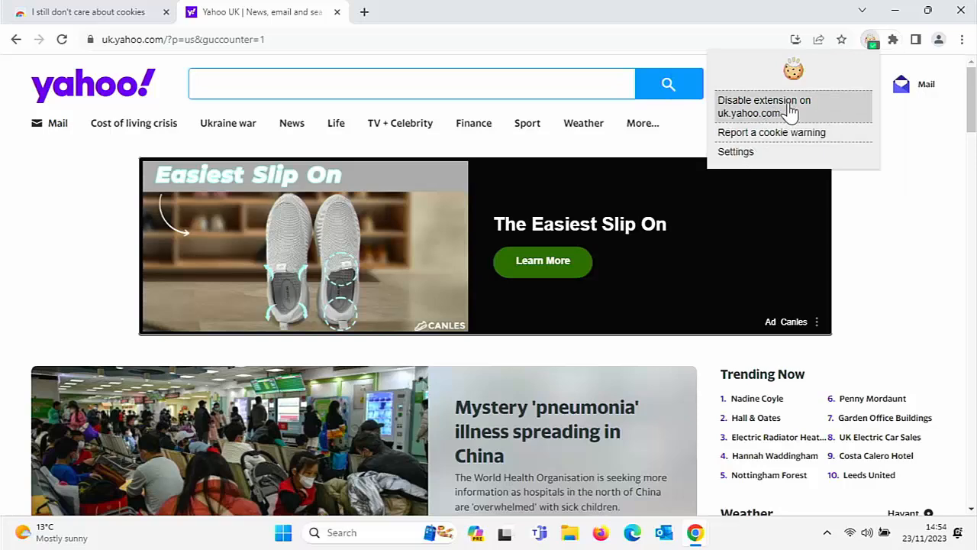
left_click(764, 106)
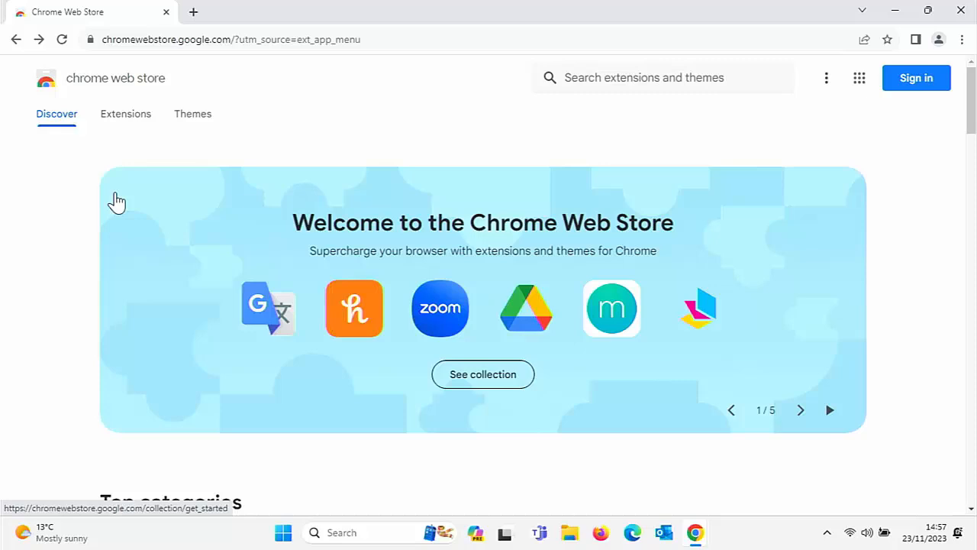
mouse_move(480, 160)
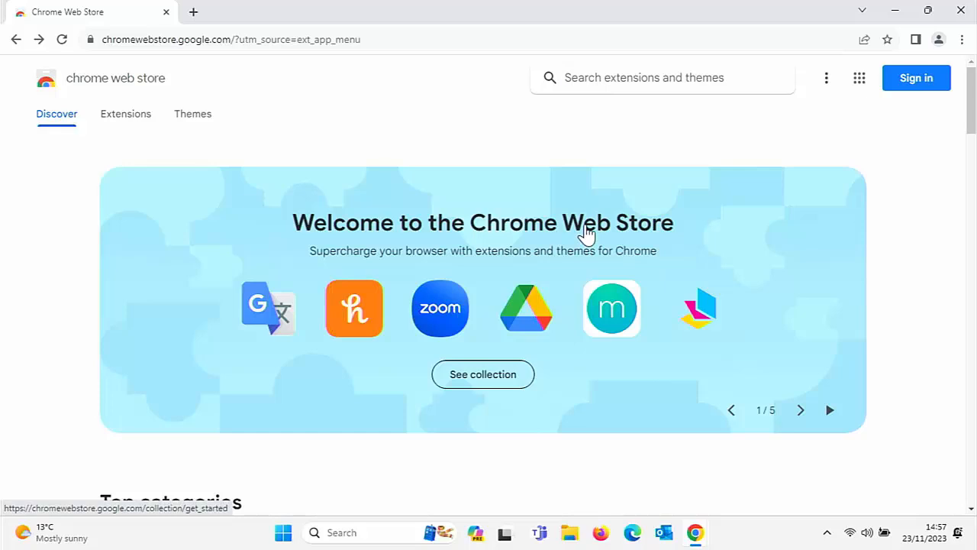
Search for 'ublock' and install uBlock Origin Lite, confirming Add extension
type("ublock origin li")
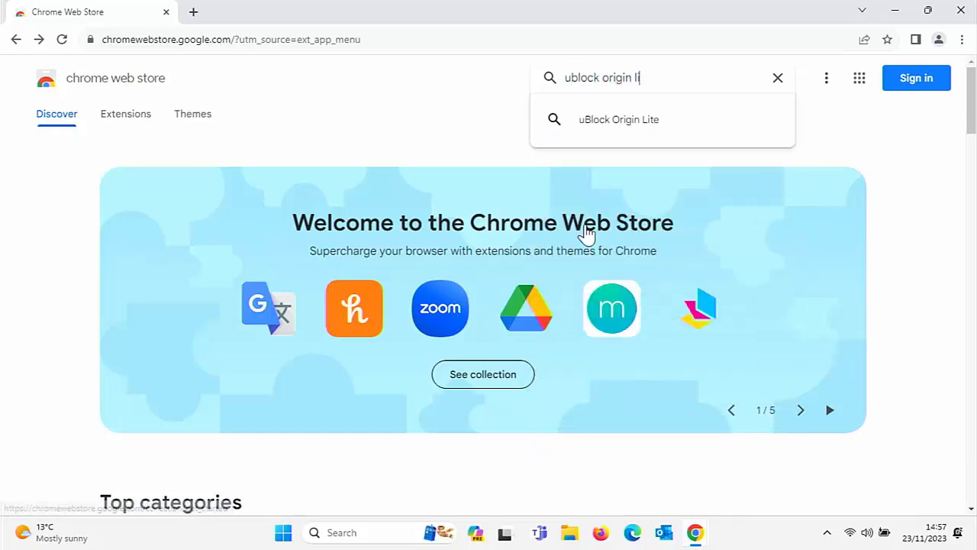
type("te")
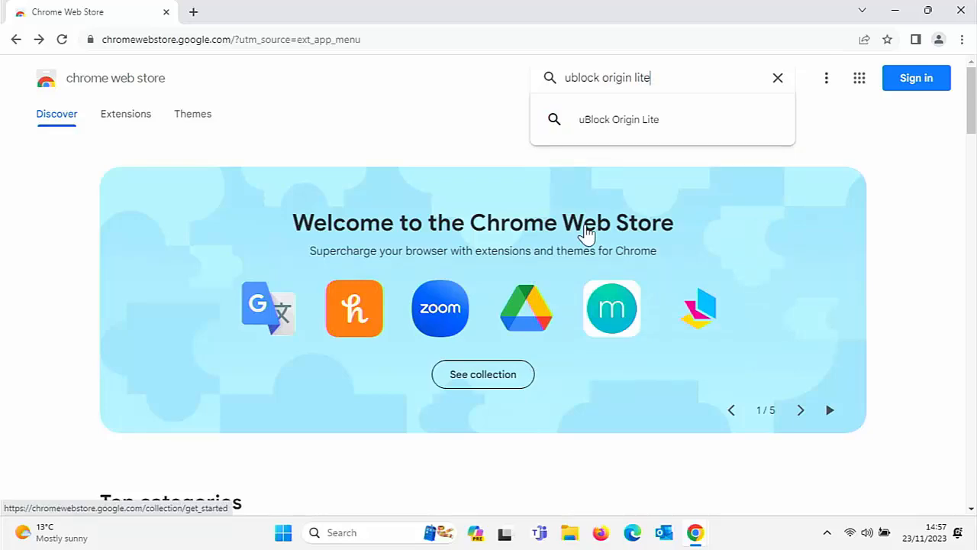
left_click(618, 119)
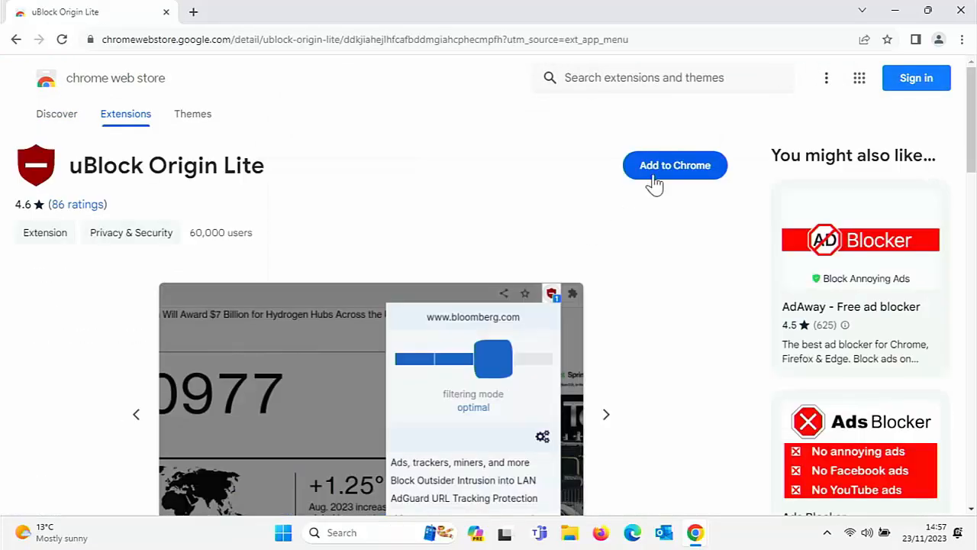
left_click(675, 164)
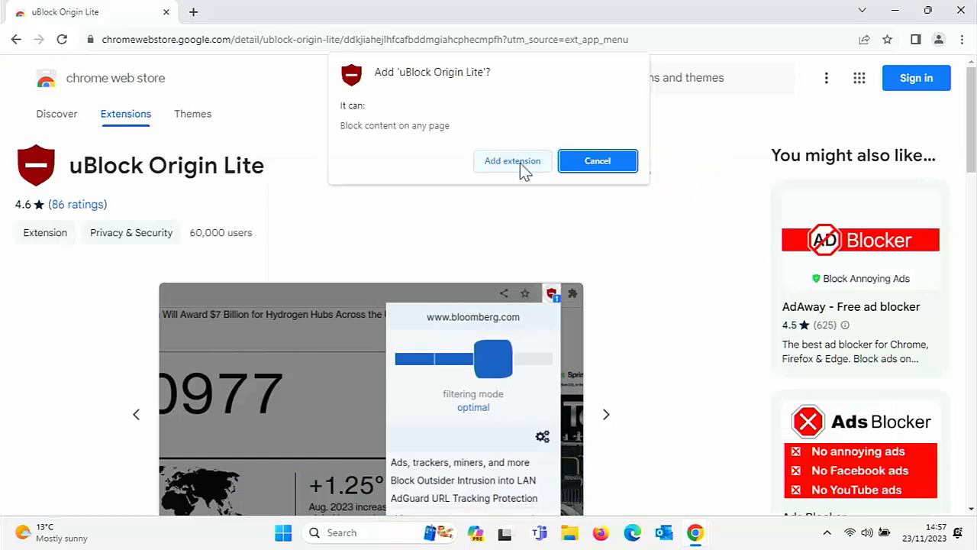
left_click(513, 161)
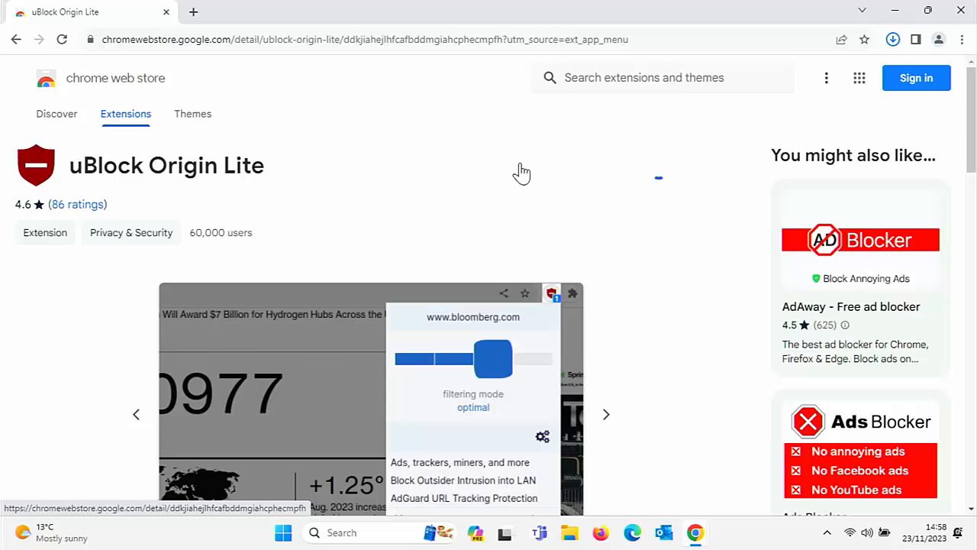
left_click(893, 38)
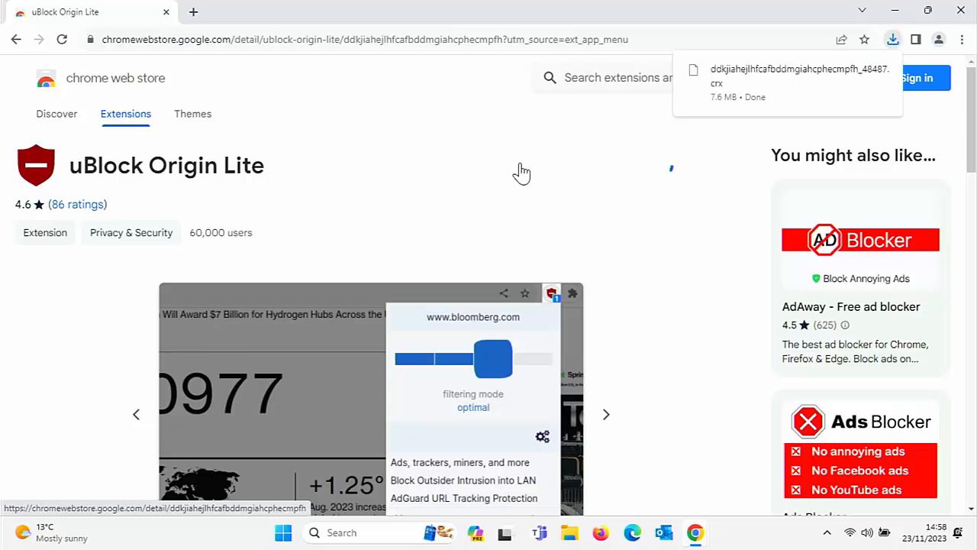
left_click(264, 12)
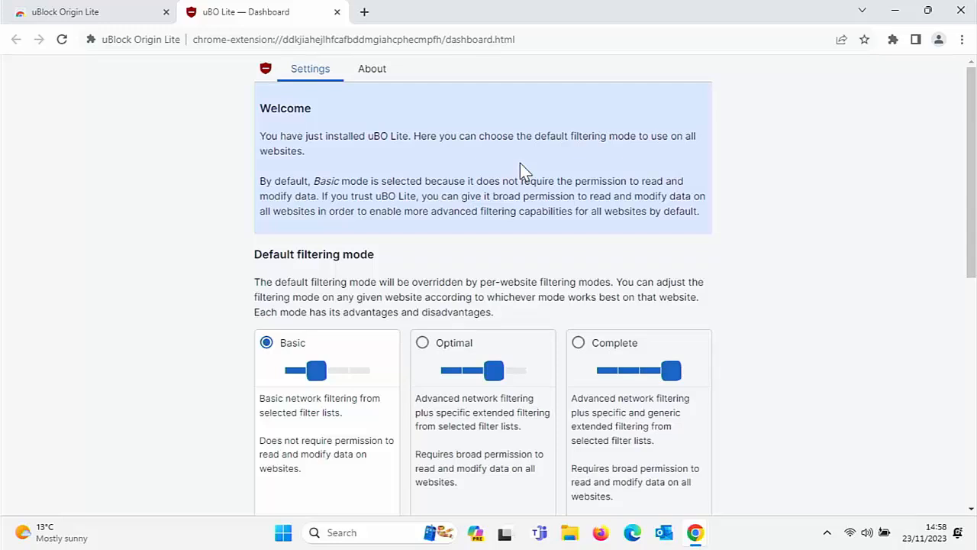
mouse_move(429, 249)
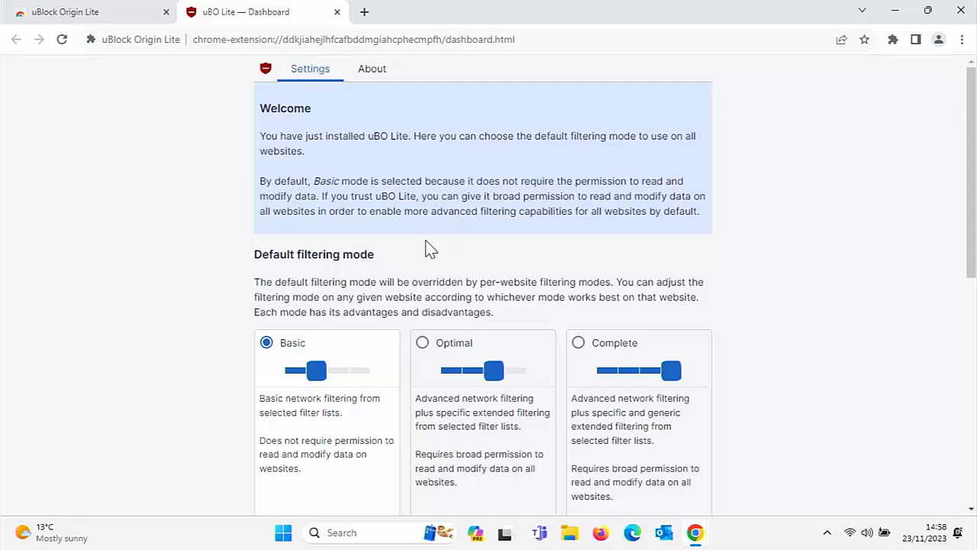
mouse_move(322, 411)
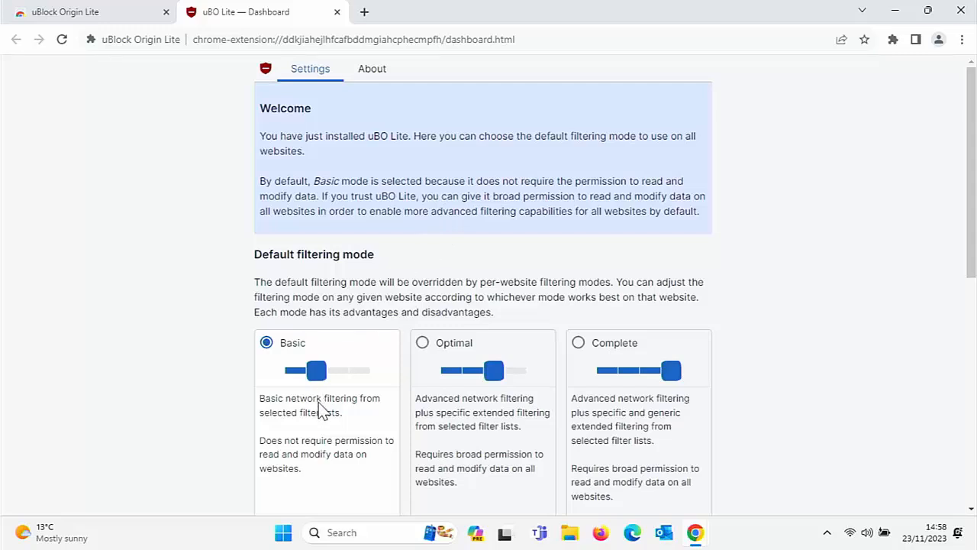
mouse_move(602, 375)
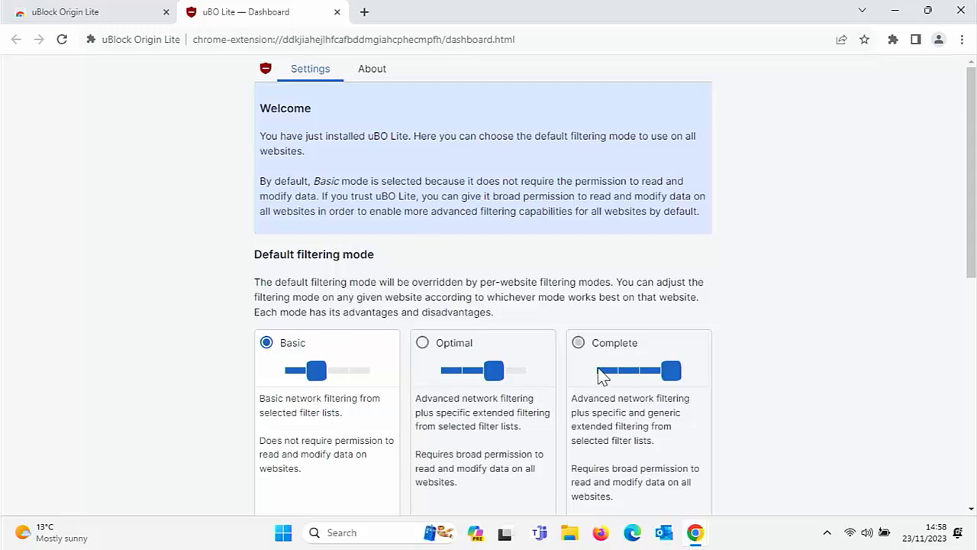
mouse_move(264, 413)
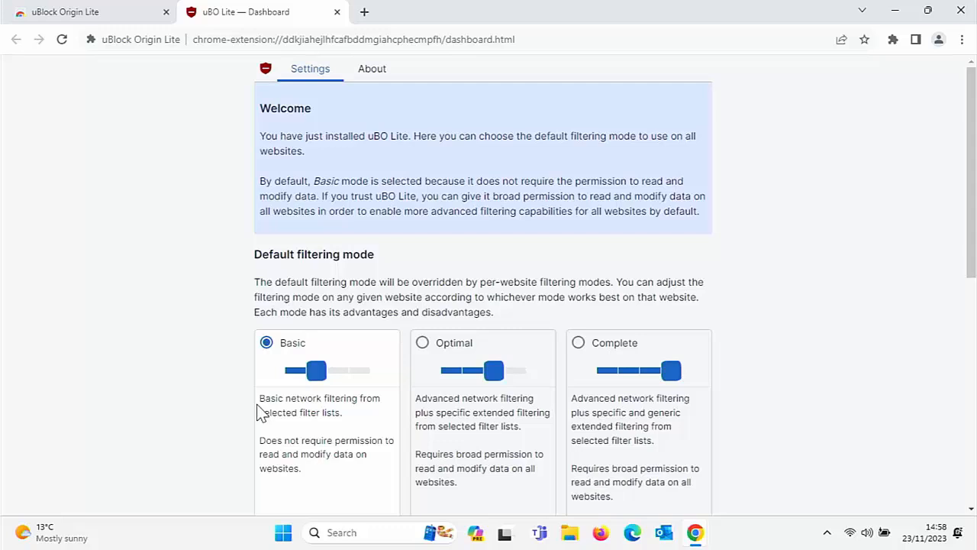
mouse_move(356, 412)
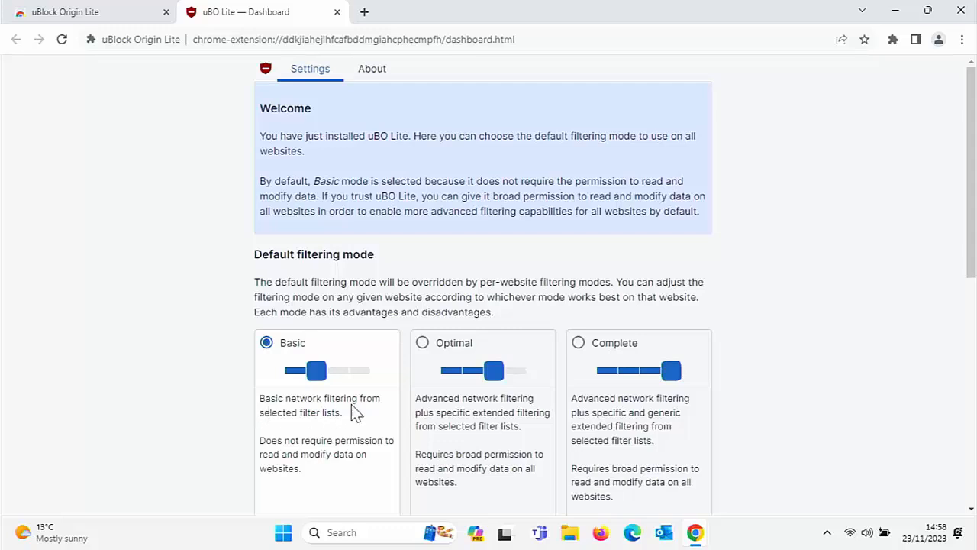
Choose Optimal as the default filtering mode and allow access to data on all websites
left_click(423, 342)
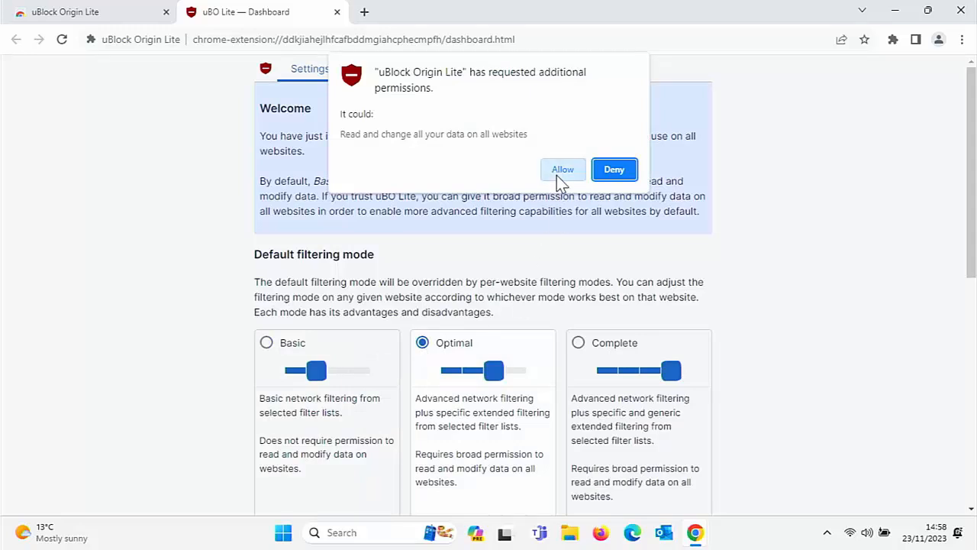
left_click(614, 169)
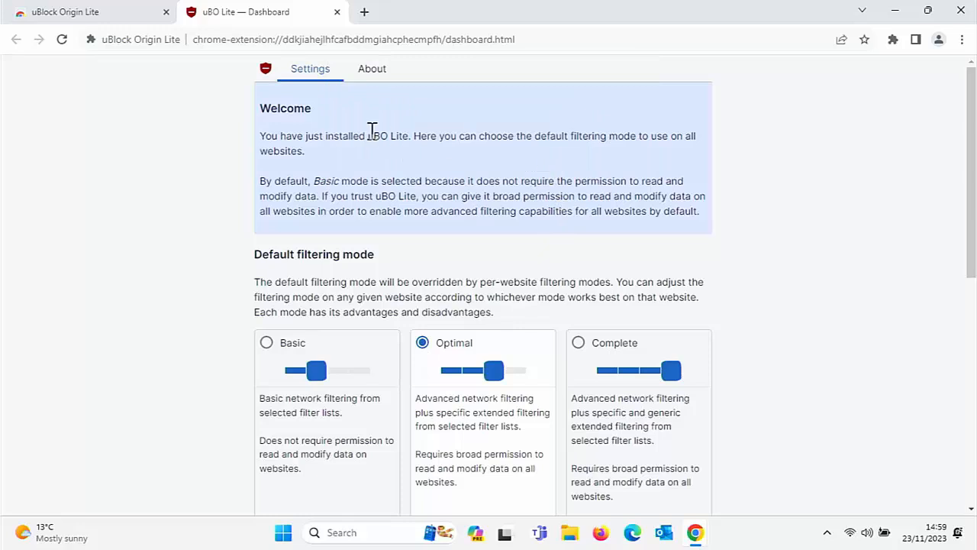
mouse_move(237, 38)
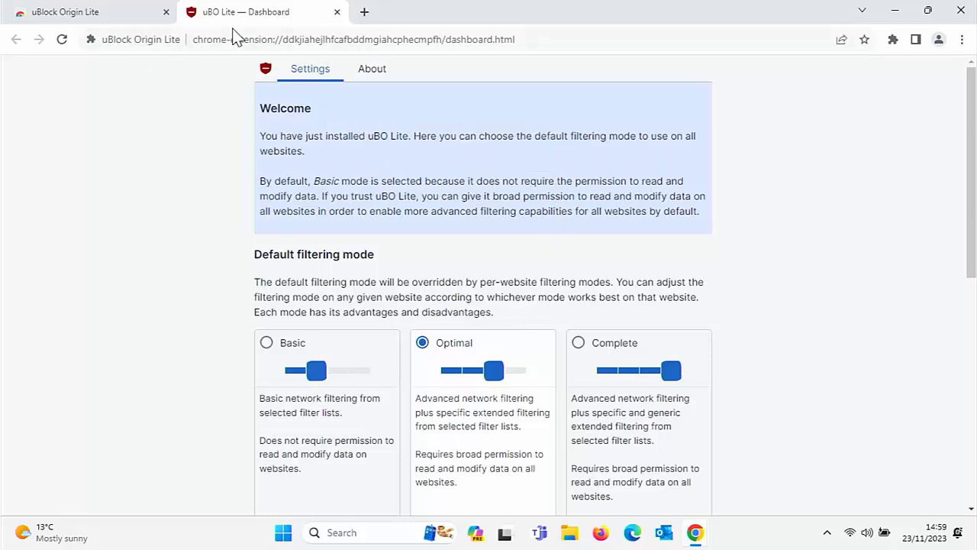
Go to yahoo.com and pin uBlock Origin Lite to the toolbar
left_click(353, 39)
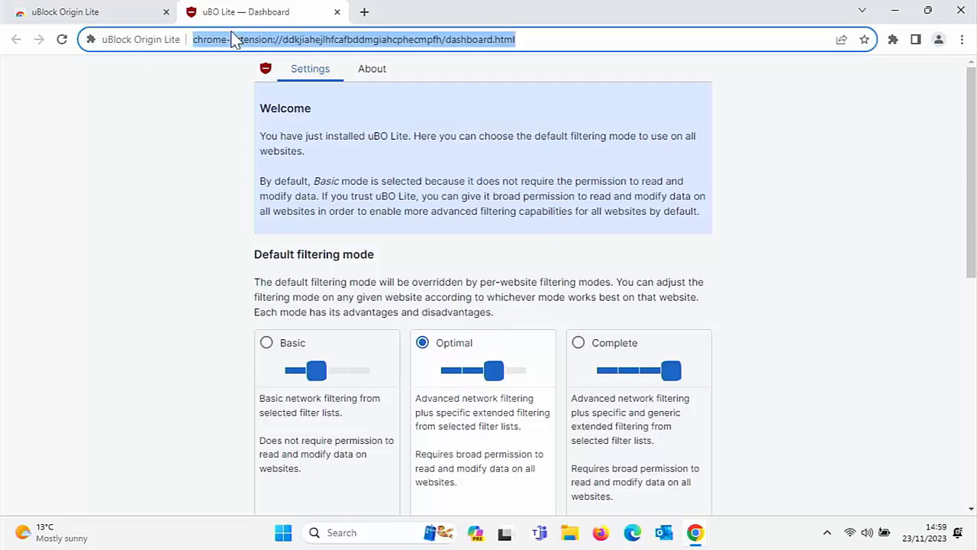
type("yahoo.com/?p=us")
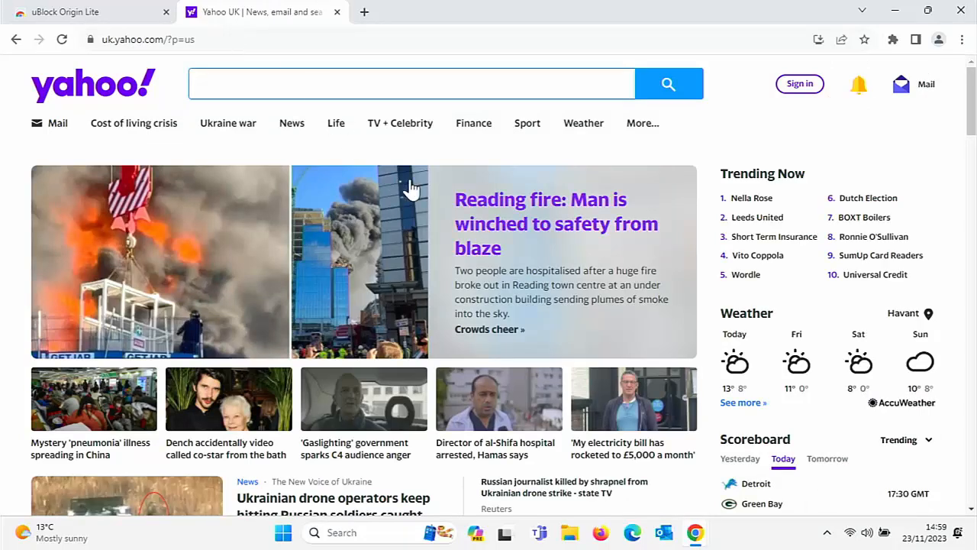
left_click(411, 83)
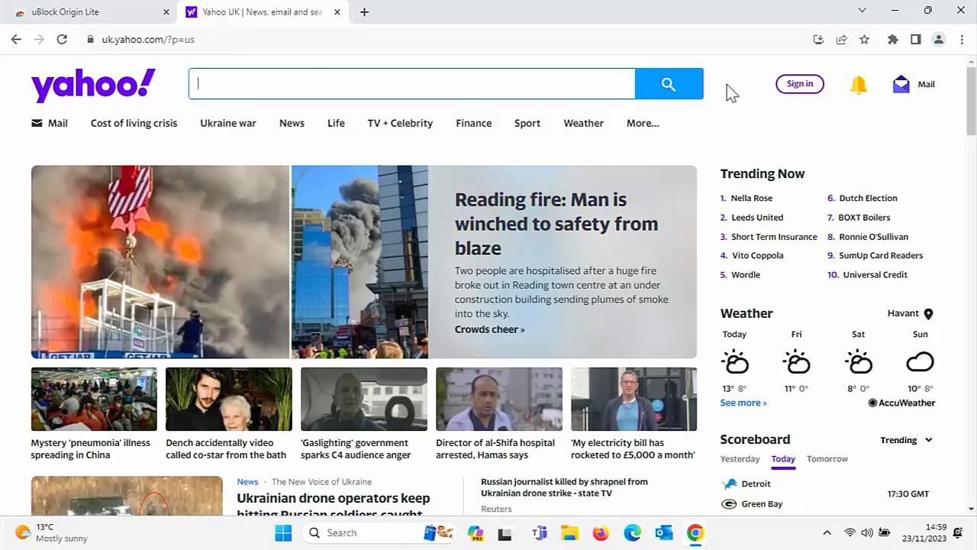
mouse_move(748, 38)
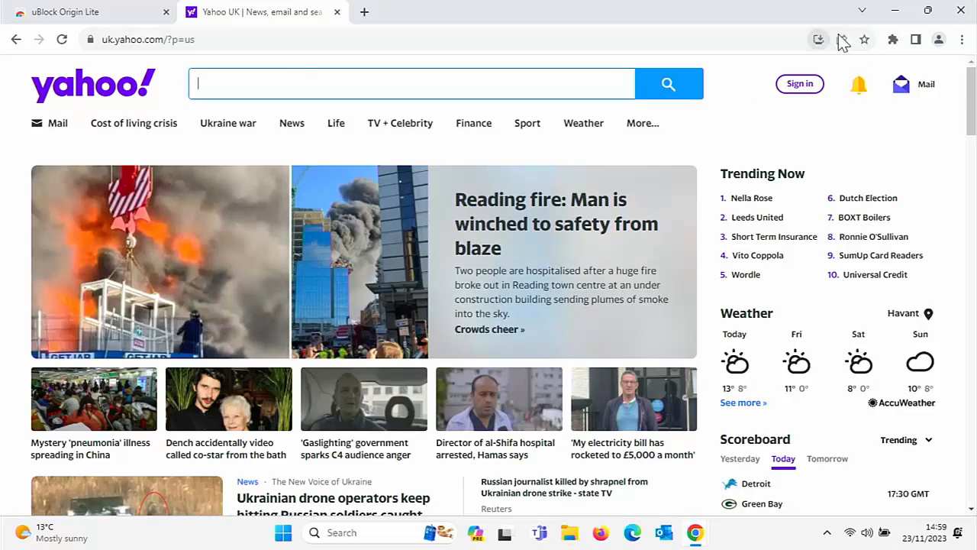
mouse_move(894, 39)
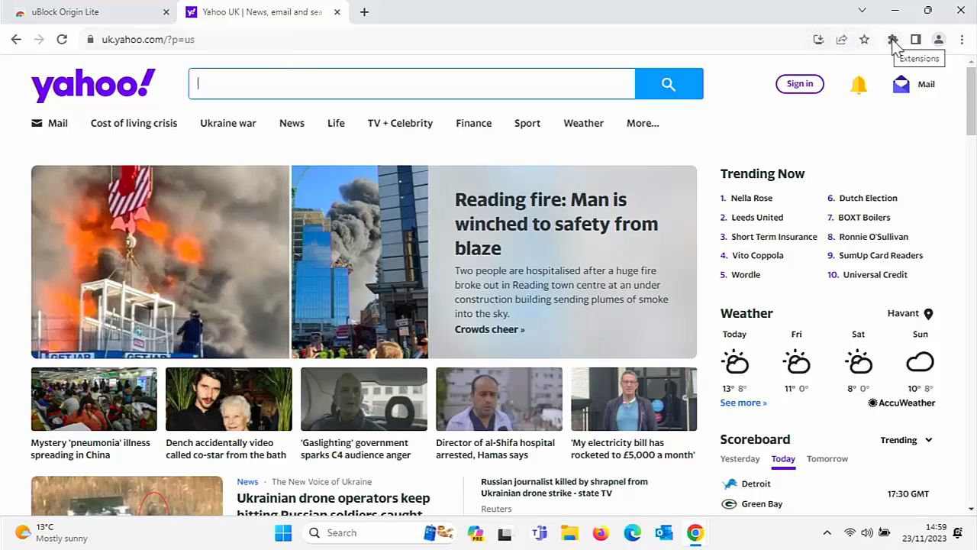
left_click(891, 39)
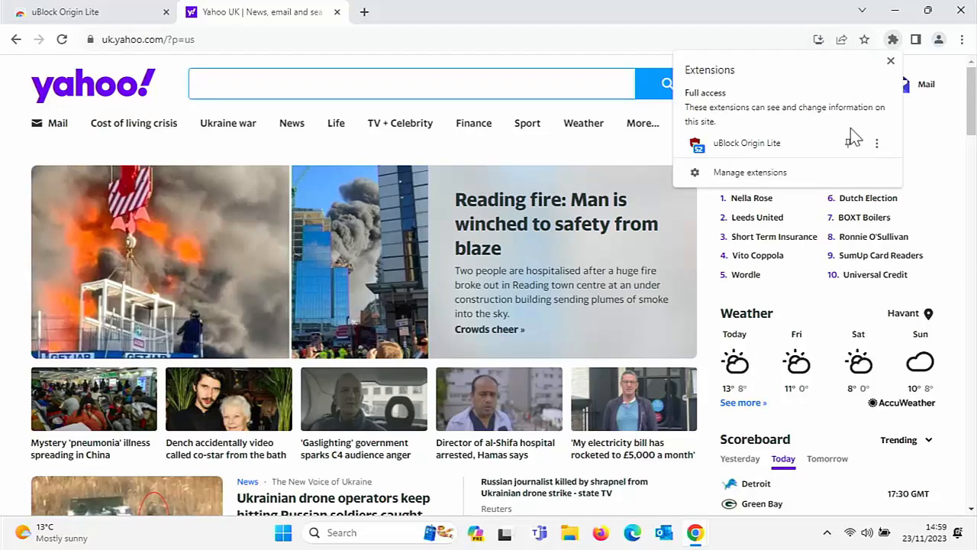
mouse_move(848, 143)
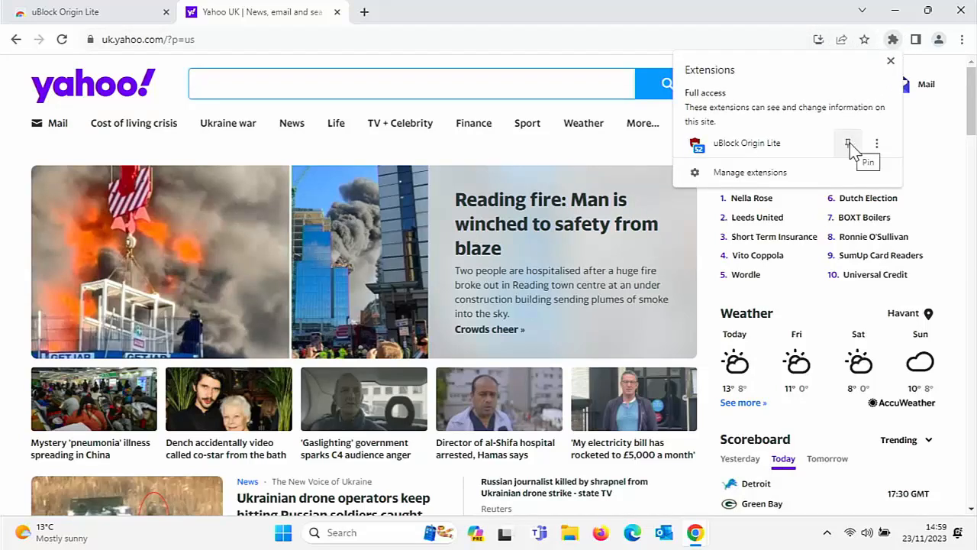
left_click(847, 143)
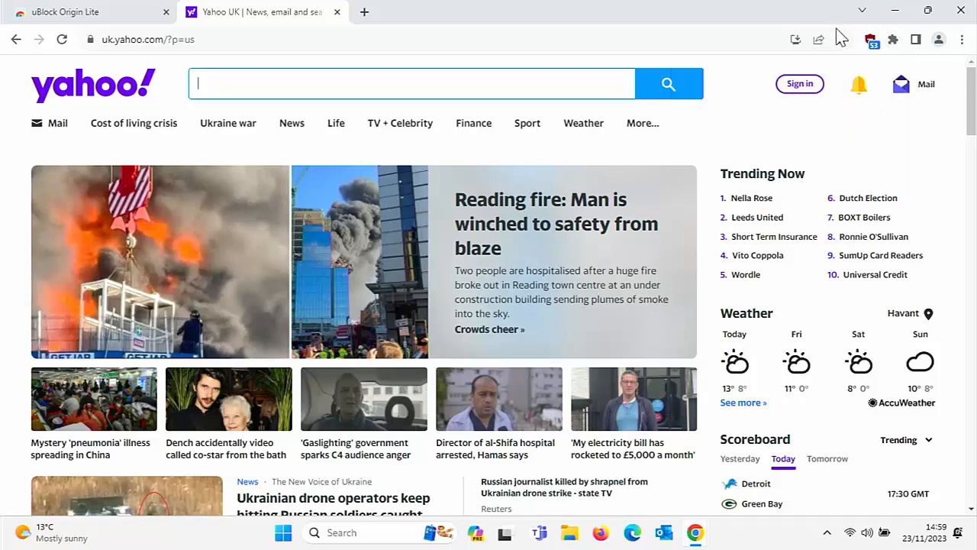
mouse_move(882, 47)
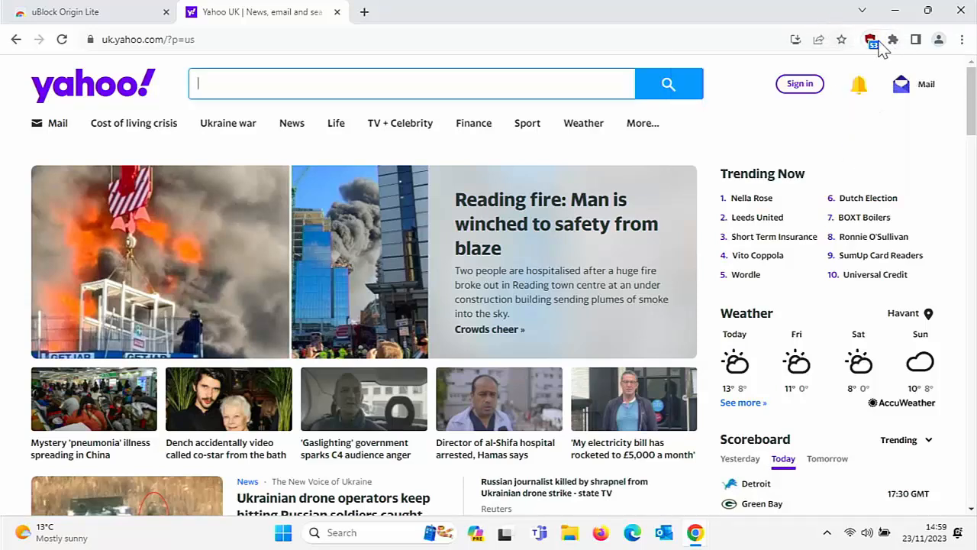
Switch uk.yahoo.com to no filtering, view the ads, then restore optimal filtering
left_click(871, 39)
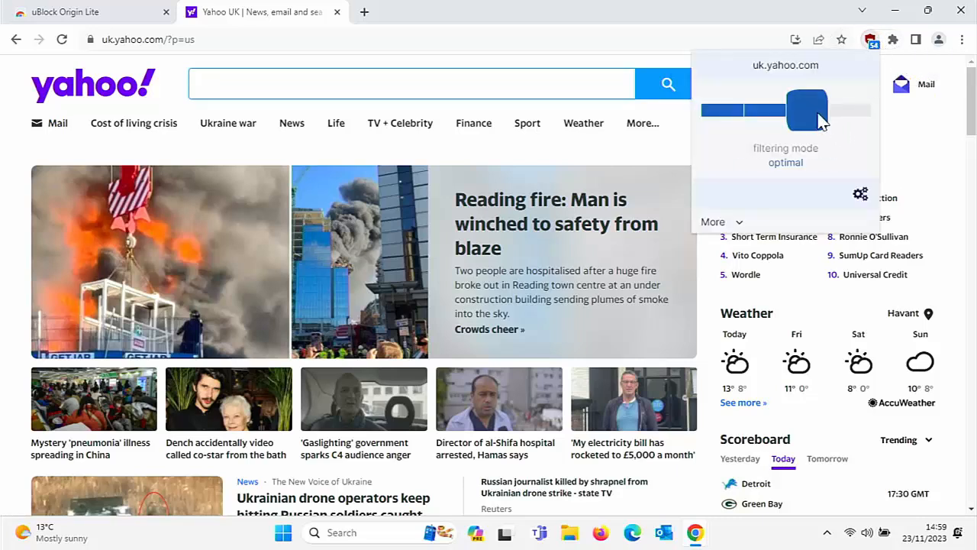
left_click(720, 109)
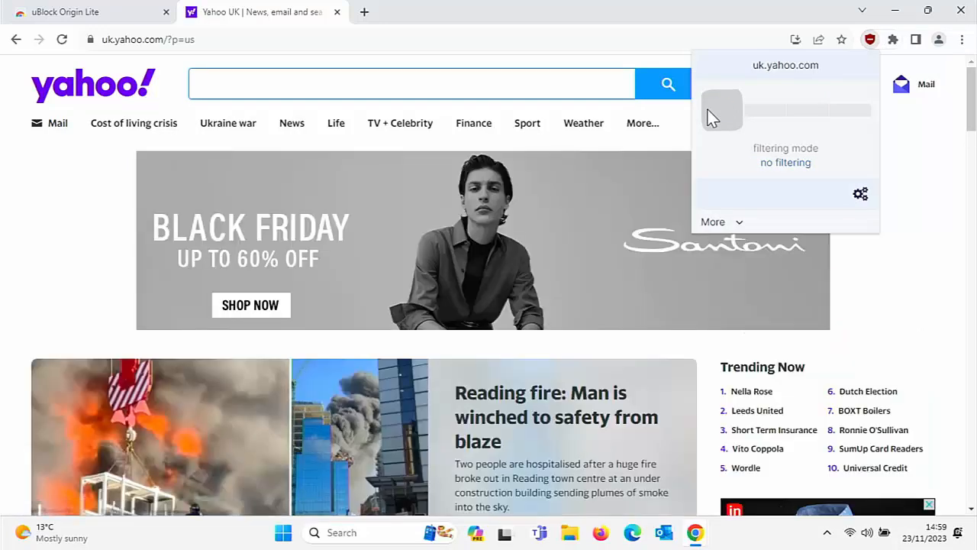
mouse_move(653, 164)
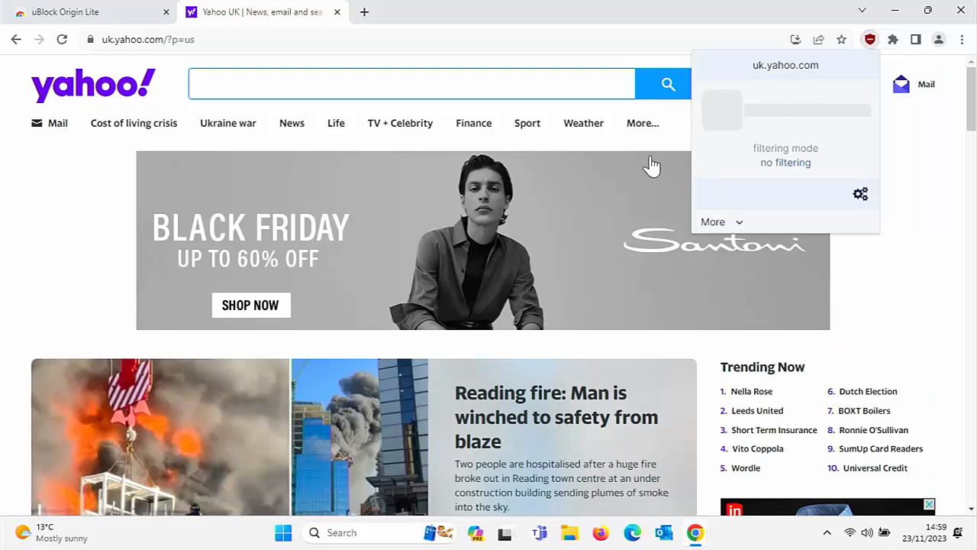
scroll("down", 3)
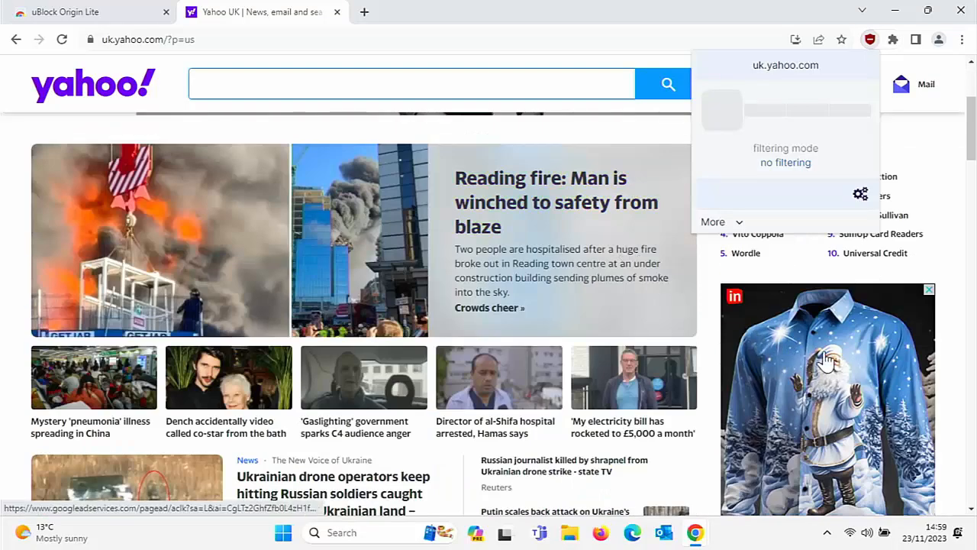
scroll("up", 3)
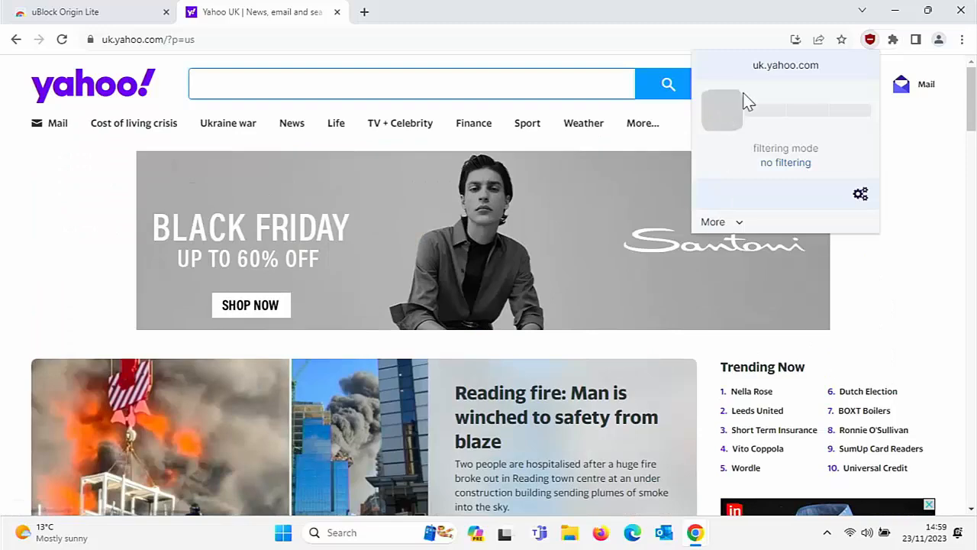
left_click(807, 110)
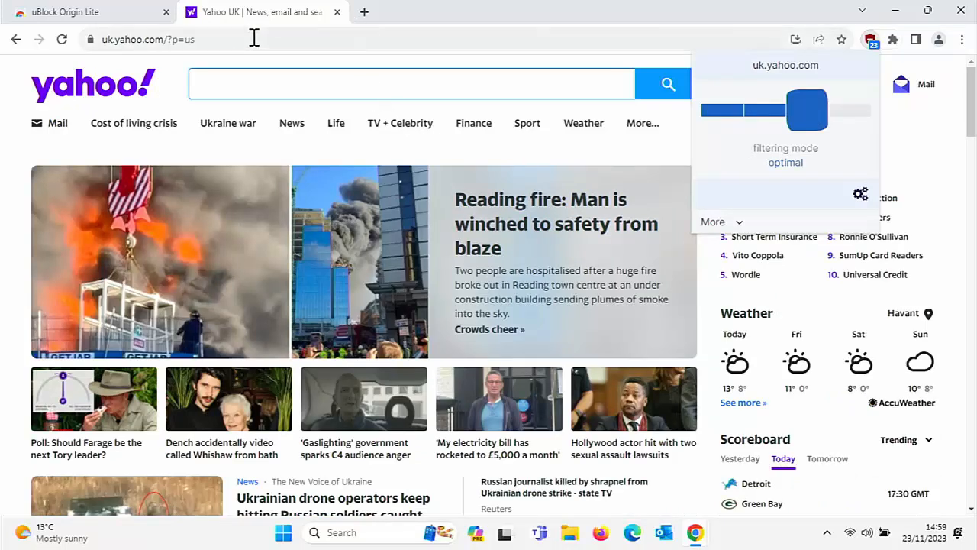
Search for youtube, open the YouTube: Home result, and reject all cookies
type("youtube&rlz=1C1GCEA_enGB1082GB1082&oq=you&gs_lcrp=EgZja")
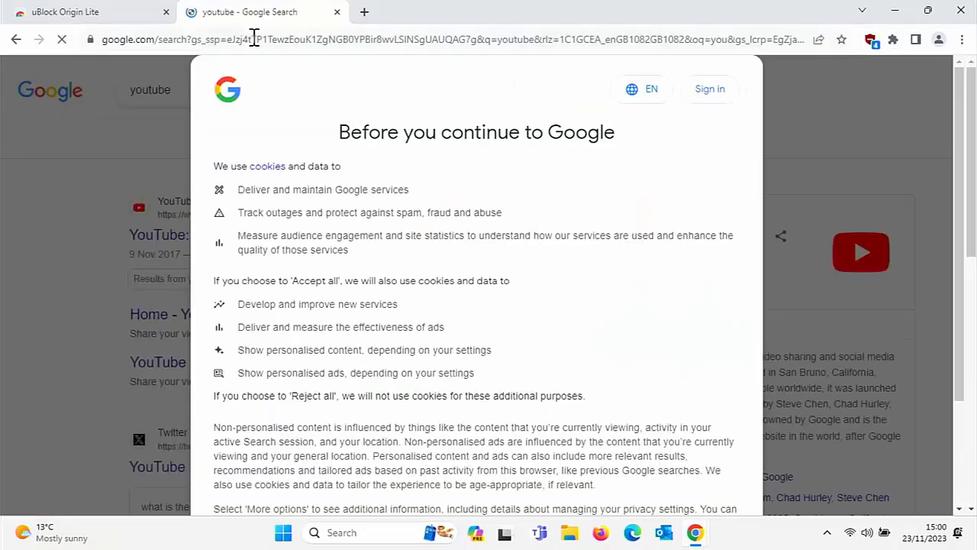
scroll("down", 3)
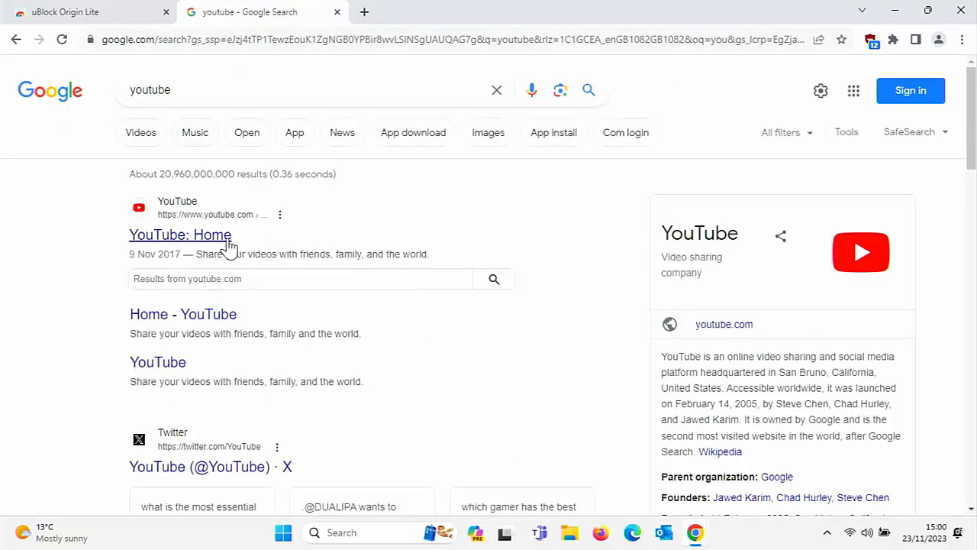
left_click(181, 234)
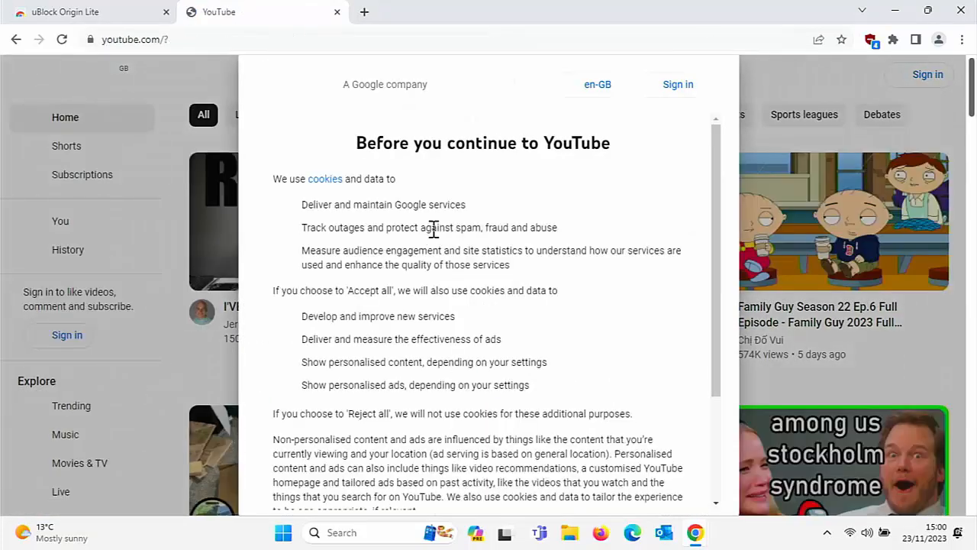
scroll("down", 3)
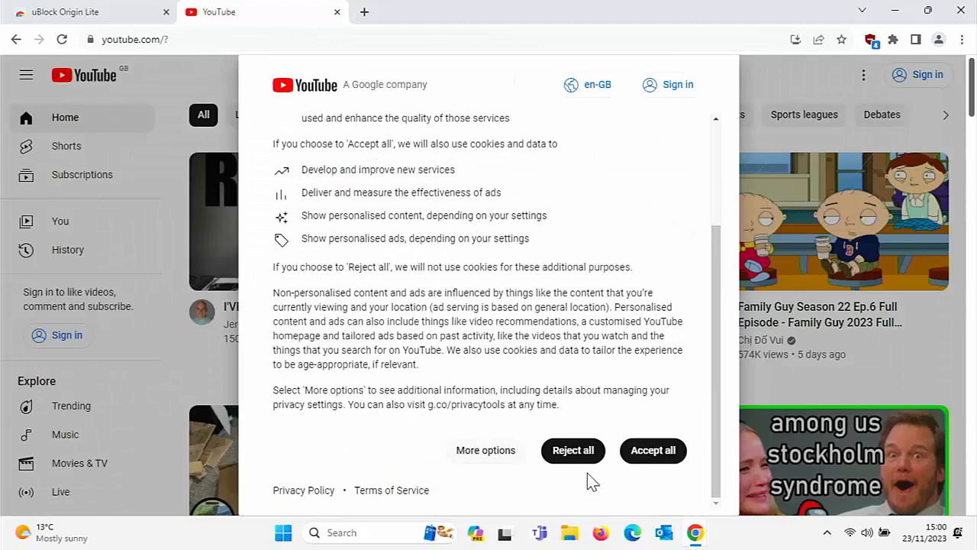
left_click(573, 449)
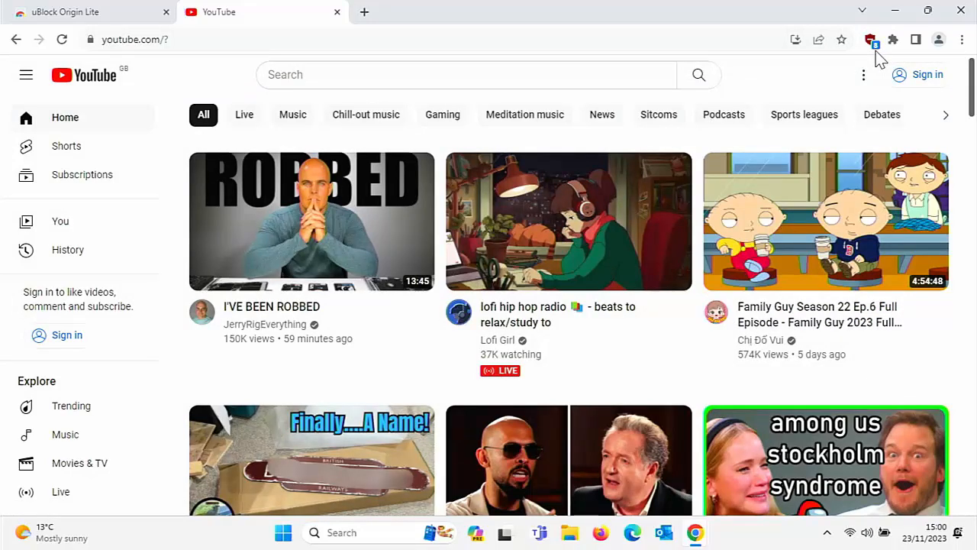
mouse_move(871, 40)
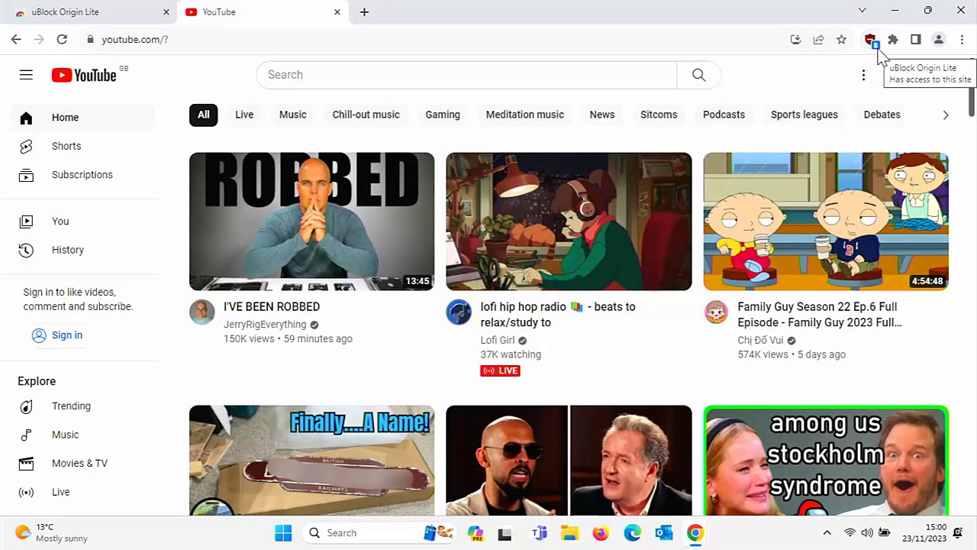
mouse_move(877, 47)
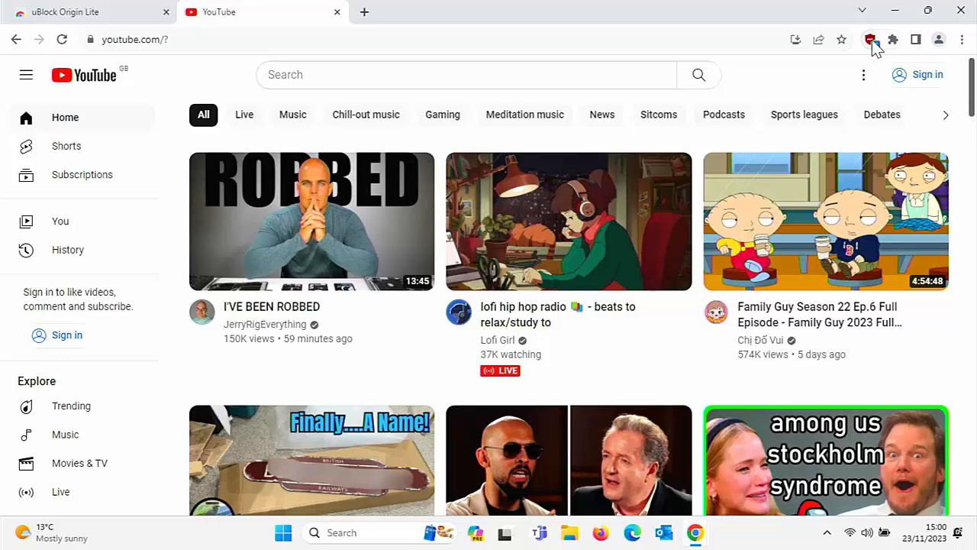
left_click(870, 39)
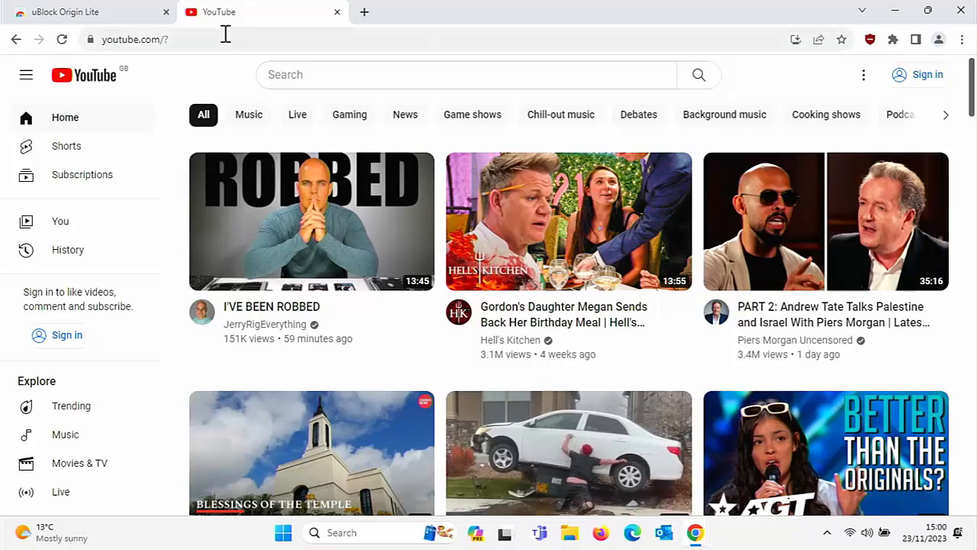
type("yahoo.com")
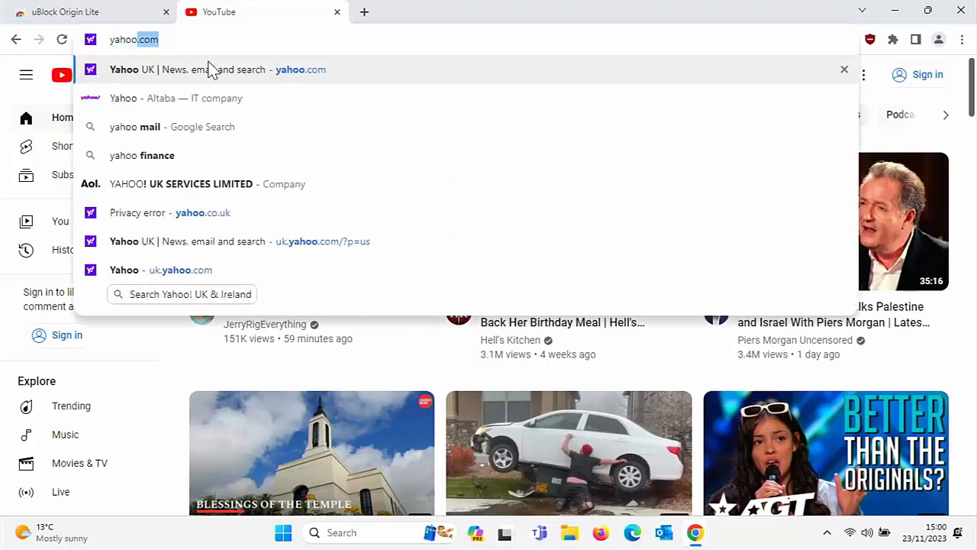
left_click(240, 241)
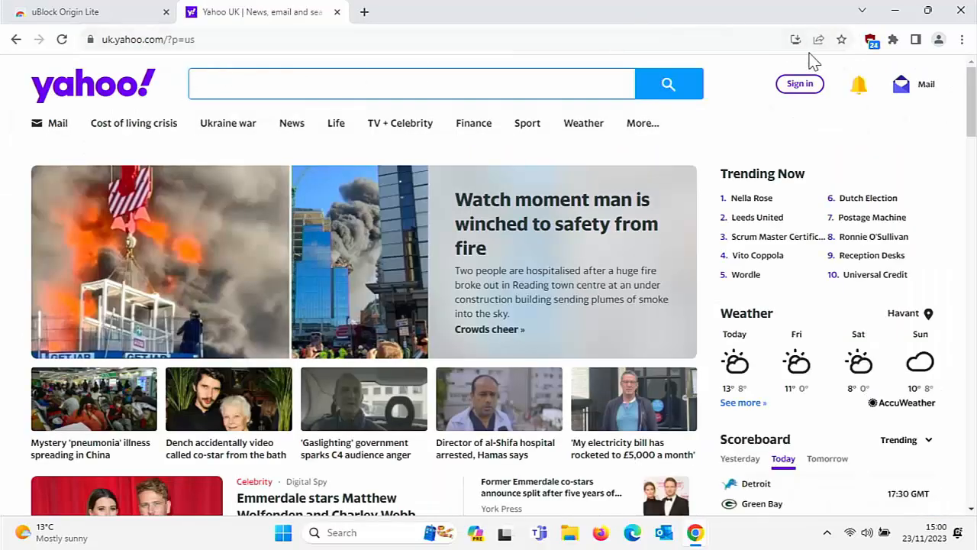
mouse_move(752, 62)
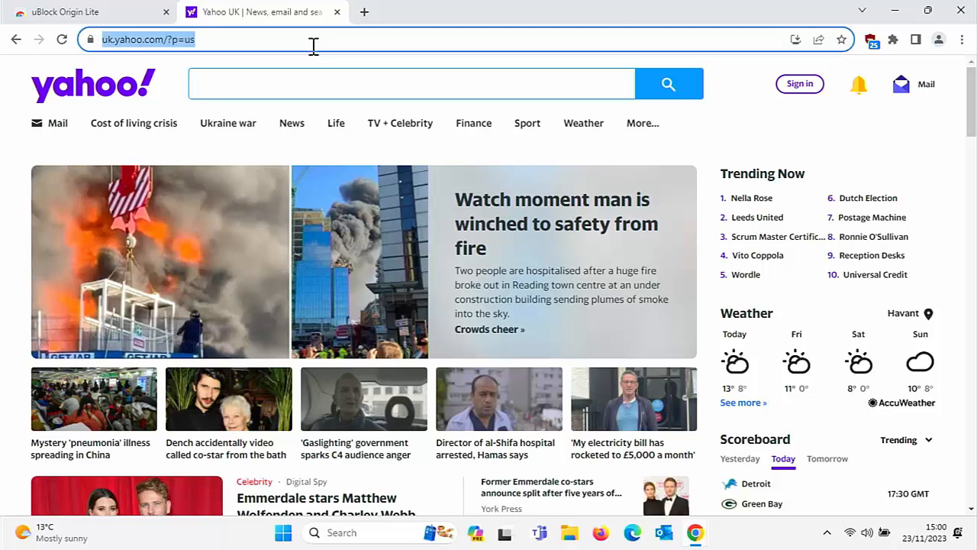
type("youtube&rlz=1C1GCEA_enGB1082GB1082&oq=you&gs_lcr")
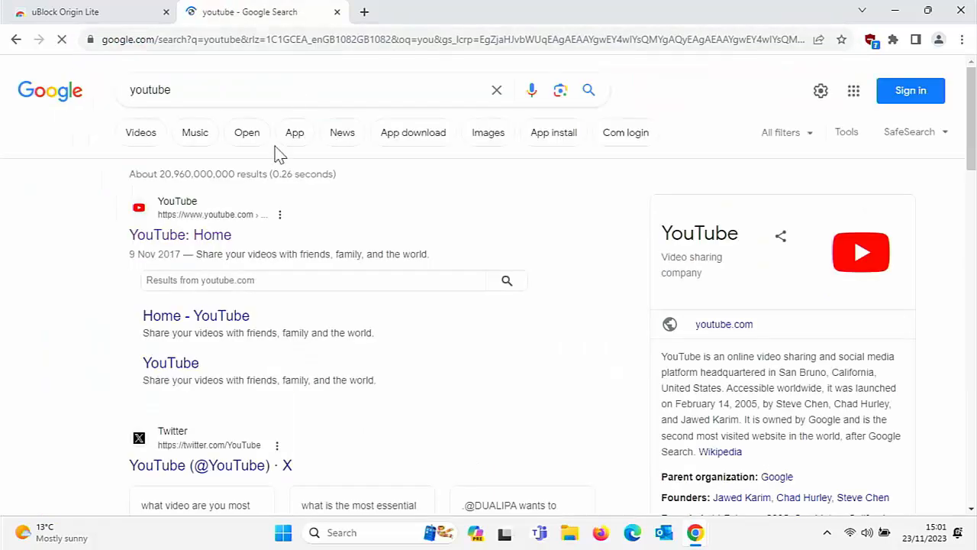
left_click(180, 235)
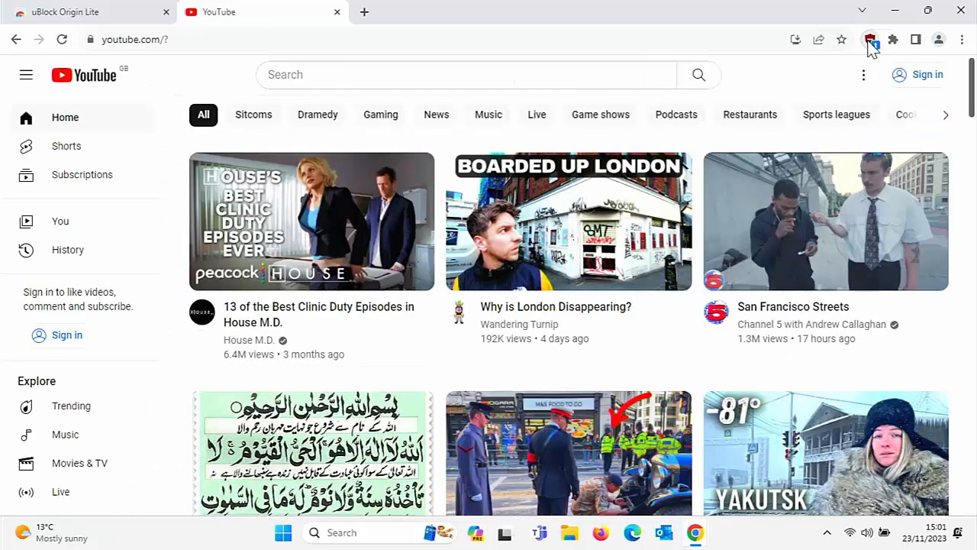
left_click(870, 39)
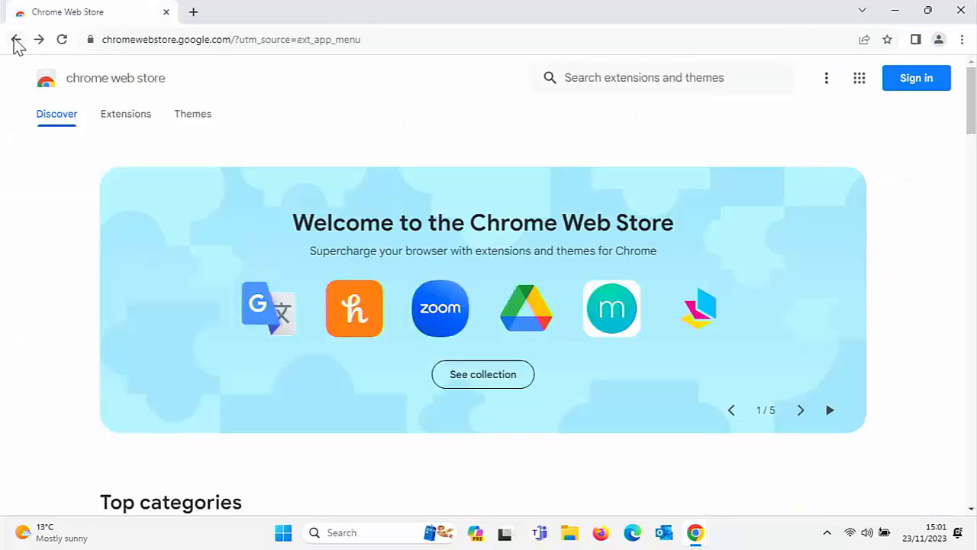
mouse_move(455, 80)
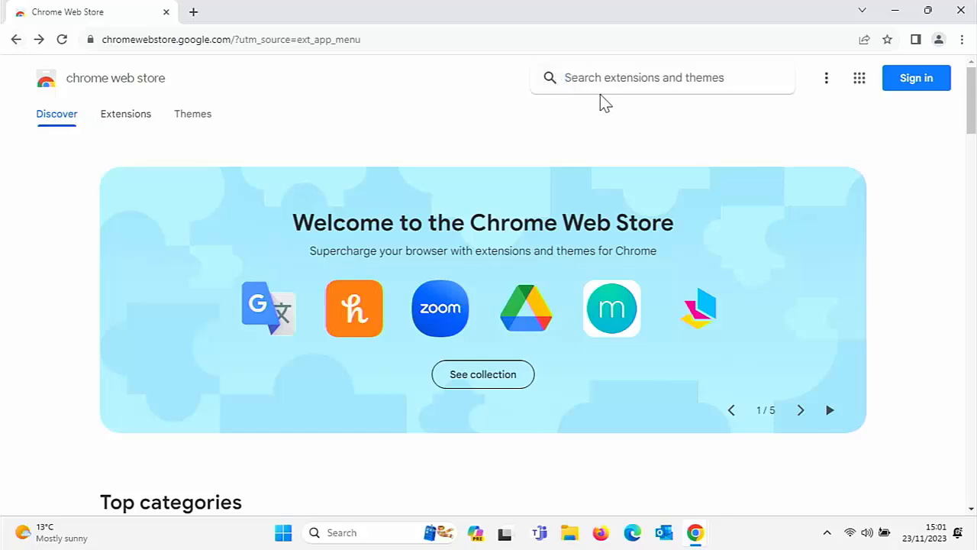
Enter 'no' in the Web Store search to look for NoScript
type("noscript")
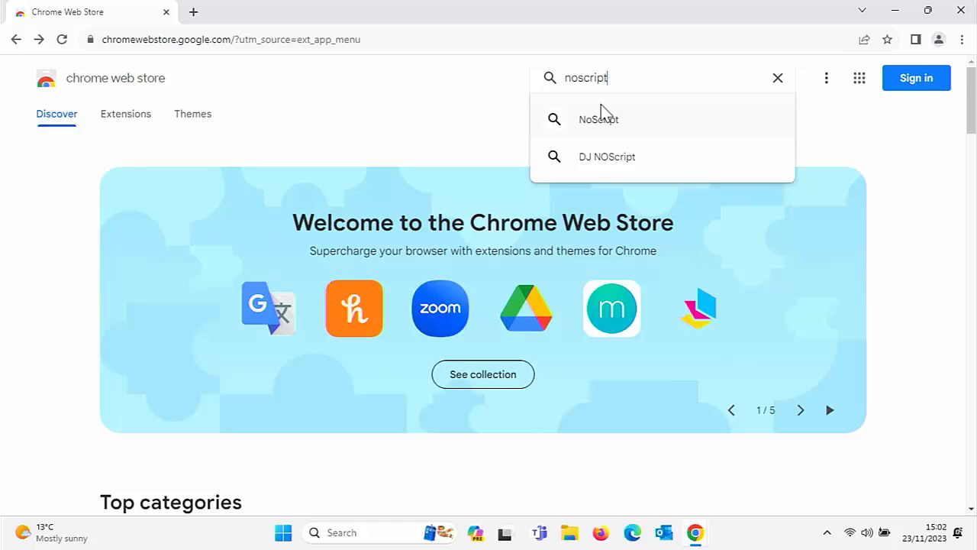
mouse_move(235, 17)
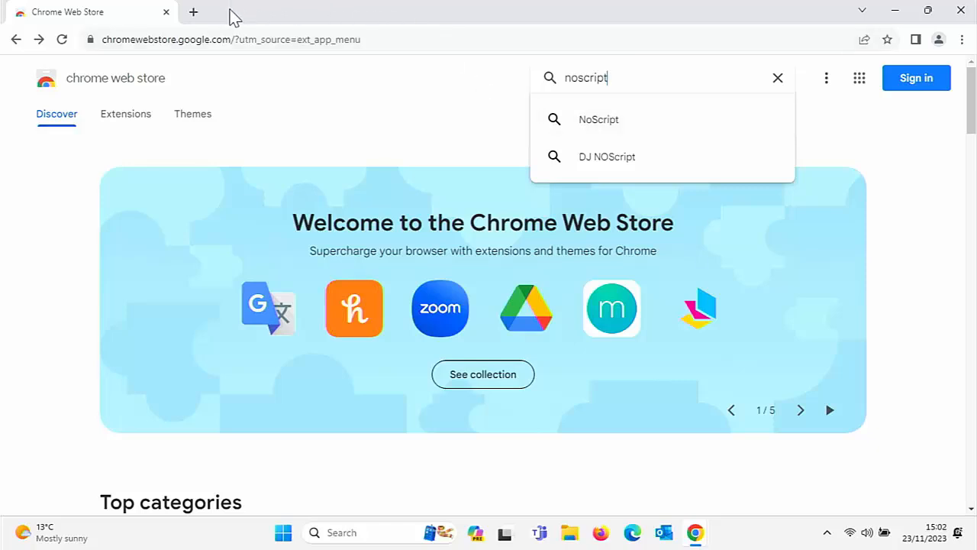
Search 'easus' in a new tab, open the EaseUS Official Site, and scroll through it
left_click(193, 12)
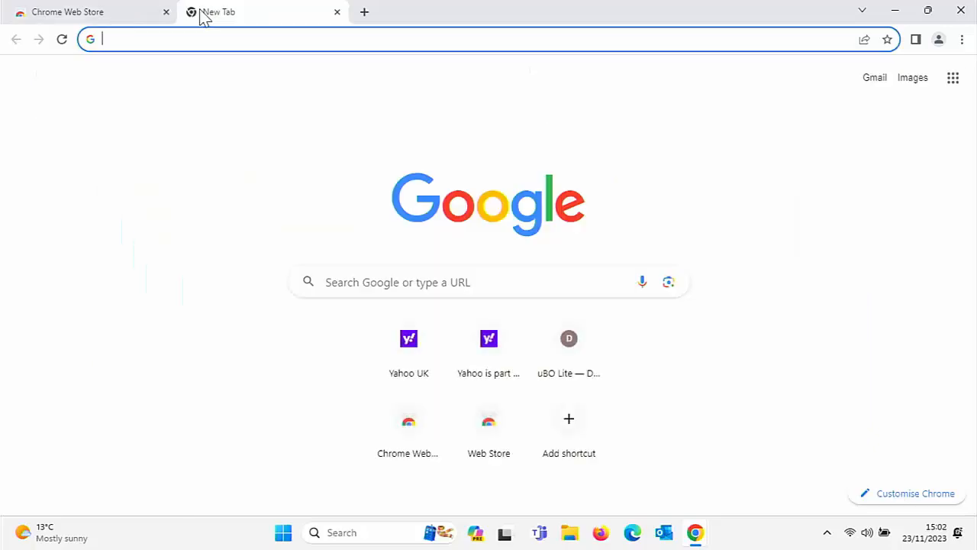
type("easus")
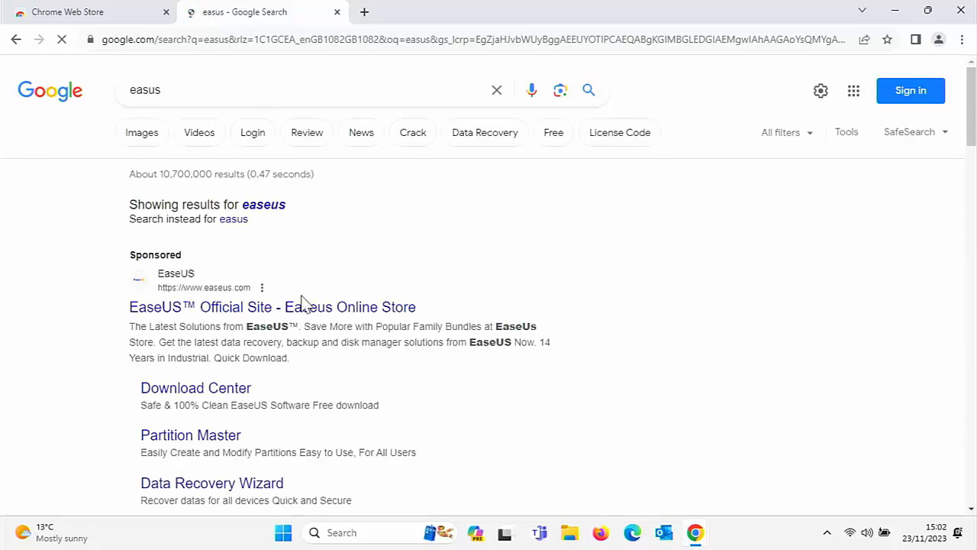
left_click(273, 306)
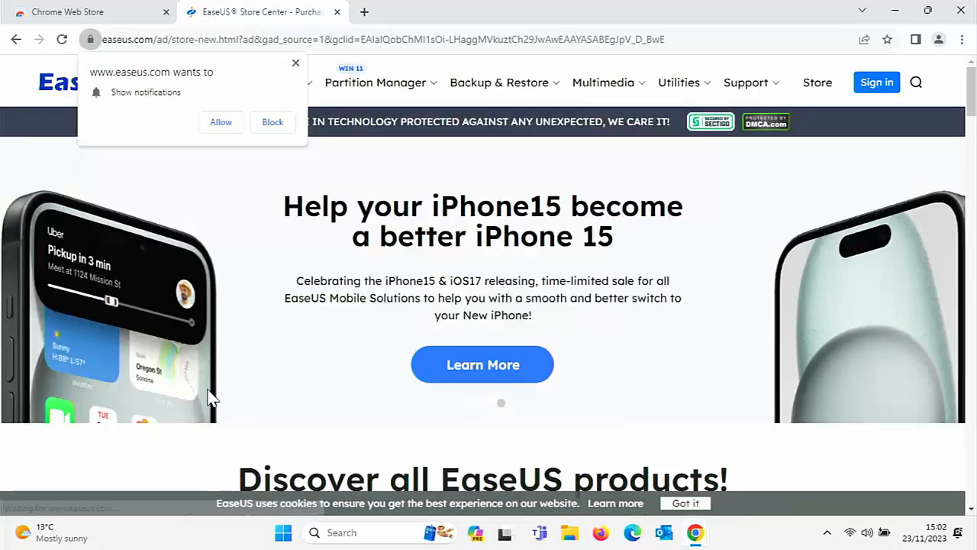
mouse_move(209, 394)
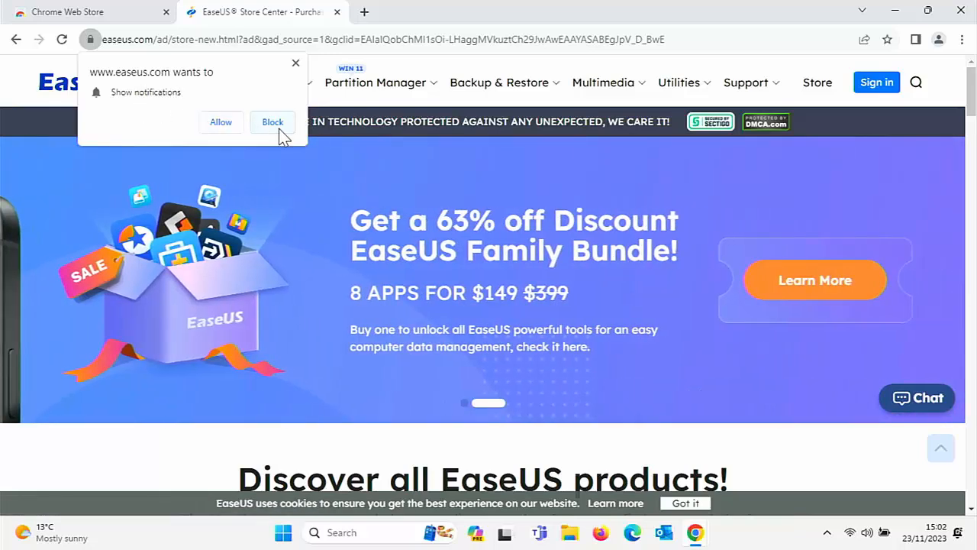
scroll("down", 3)
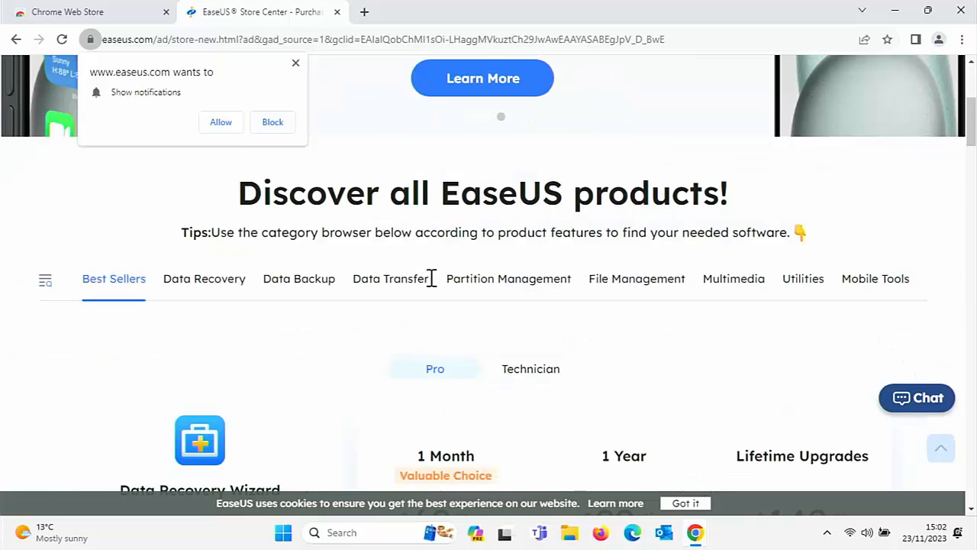
scroll("down", 3)
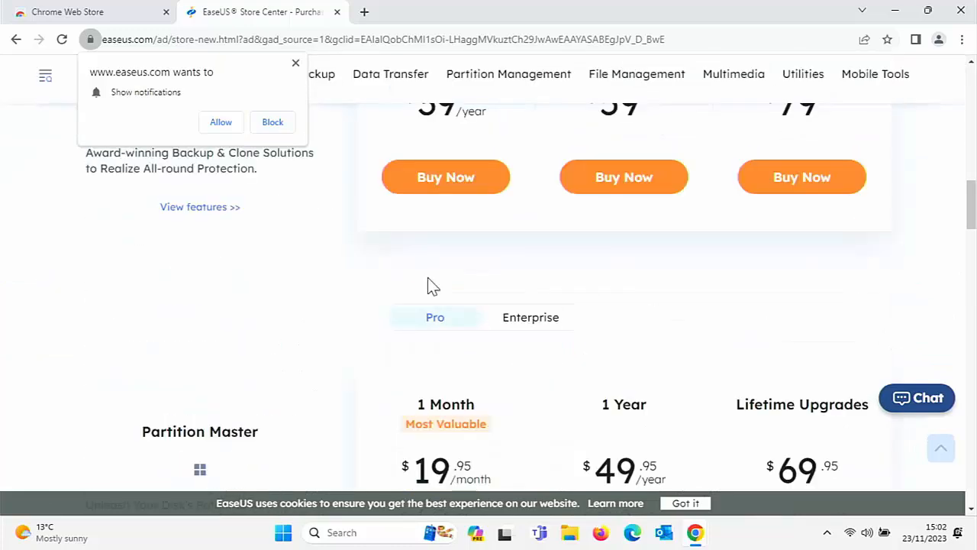
scroll("down", 3)
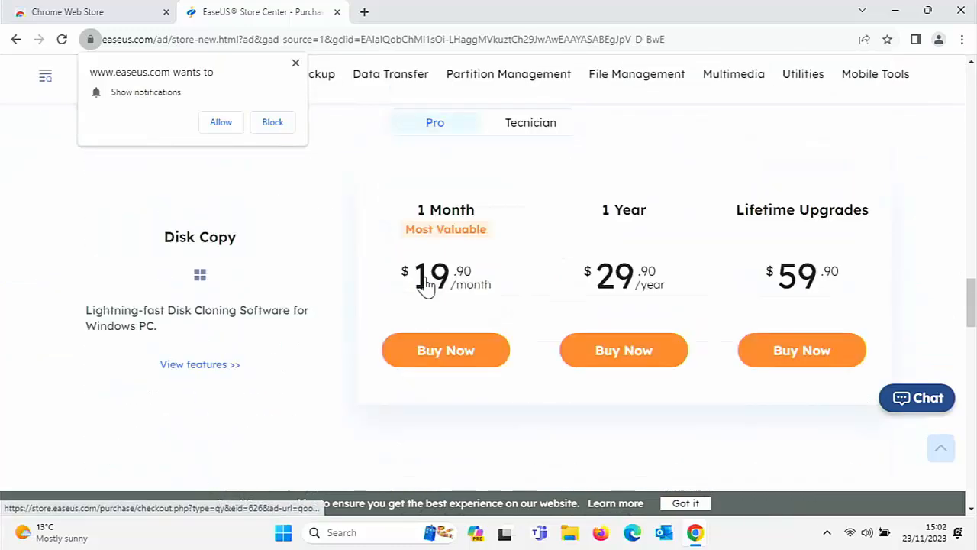
scroll("down", 3)
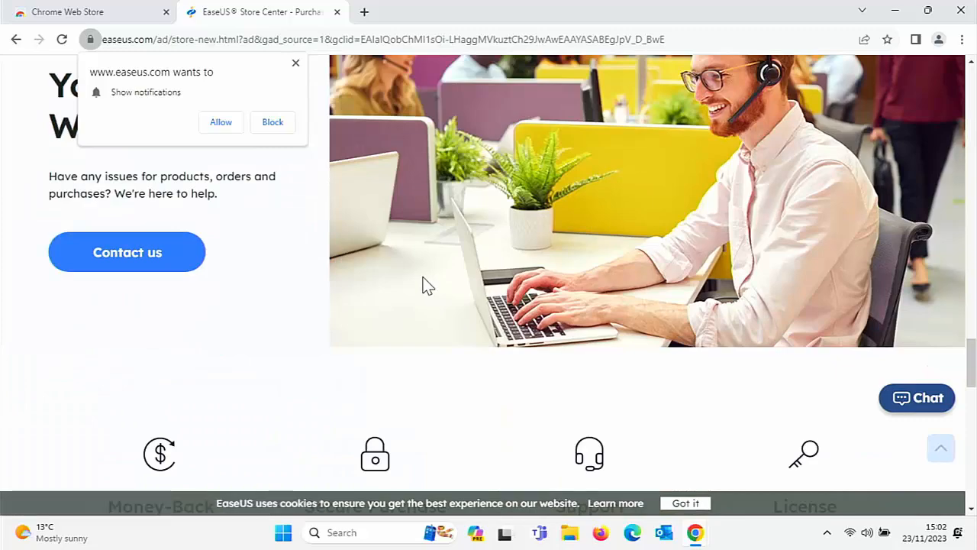
scroll("up", 3)
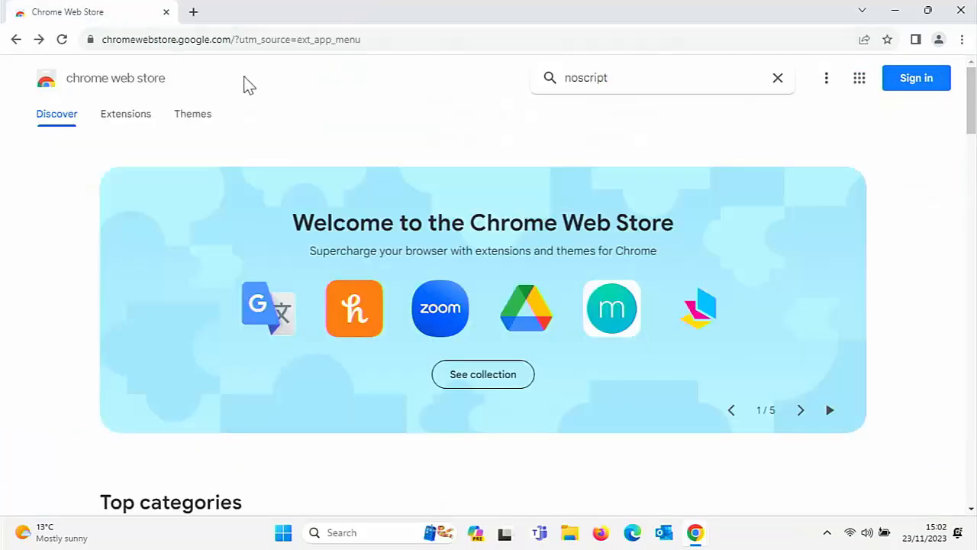
mouse_move(643, 89)
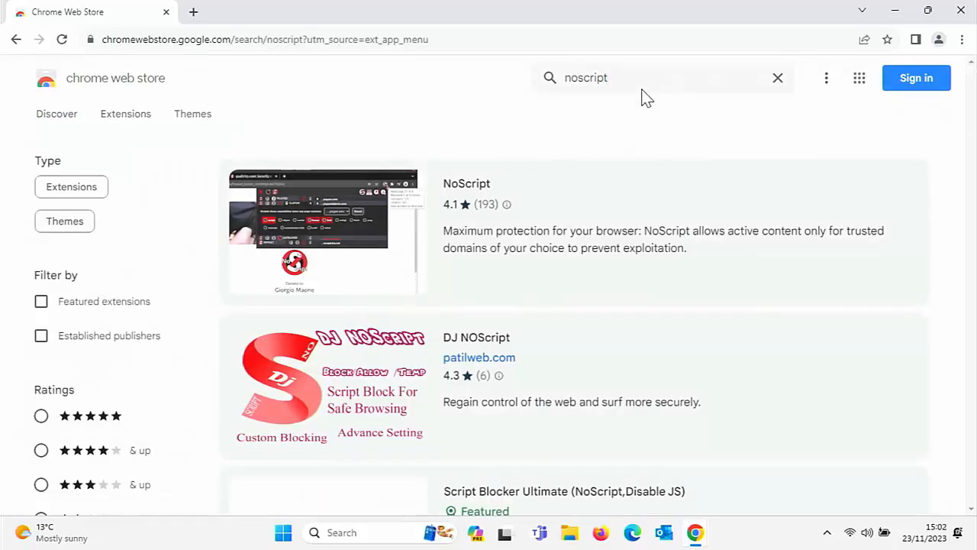
mouse_move(382, 209)
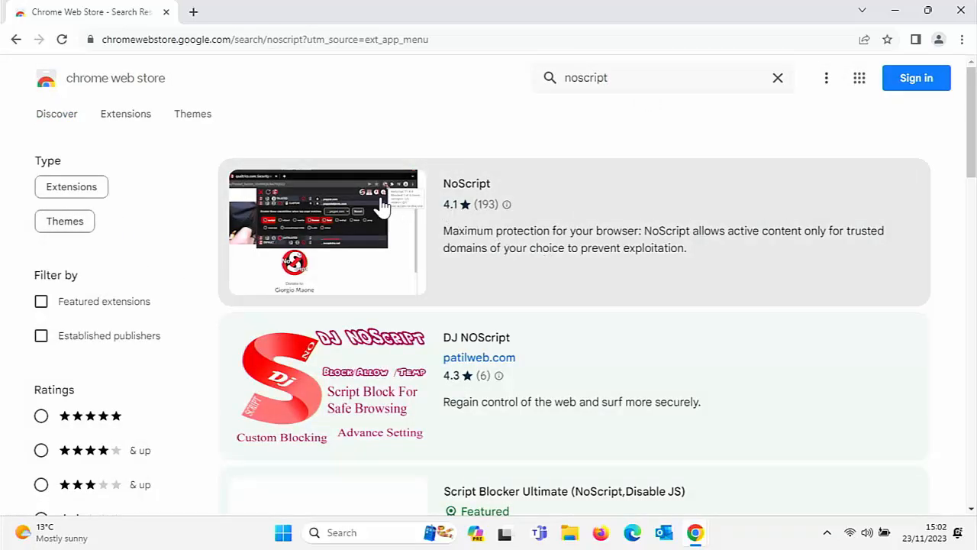
Open the NoScript store page, add it to Chrome, and confirm 'Add extension'
left_click(467, 183)
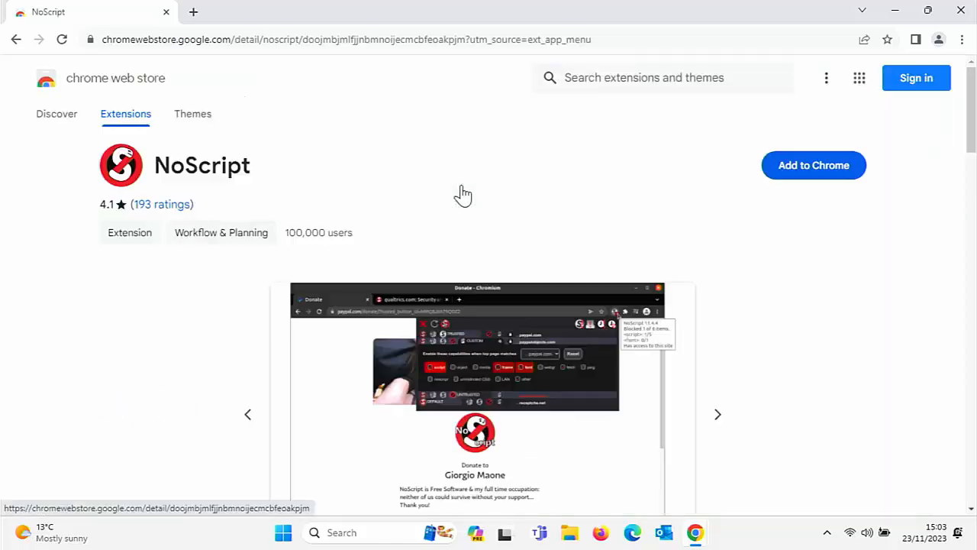
left_click(813, 165)
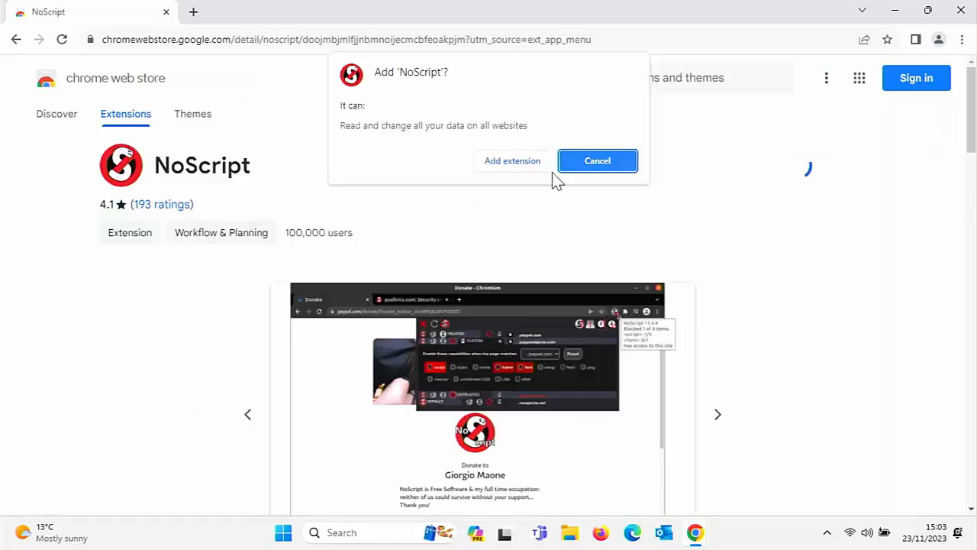
left_click(597, 160)
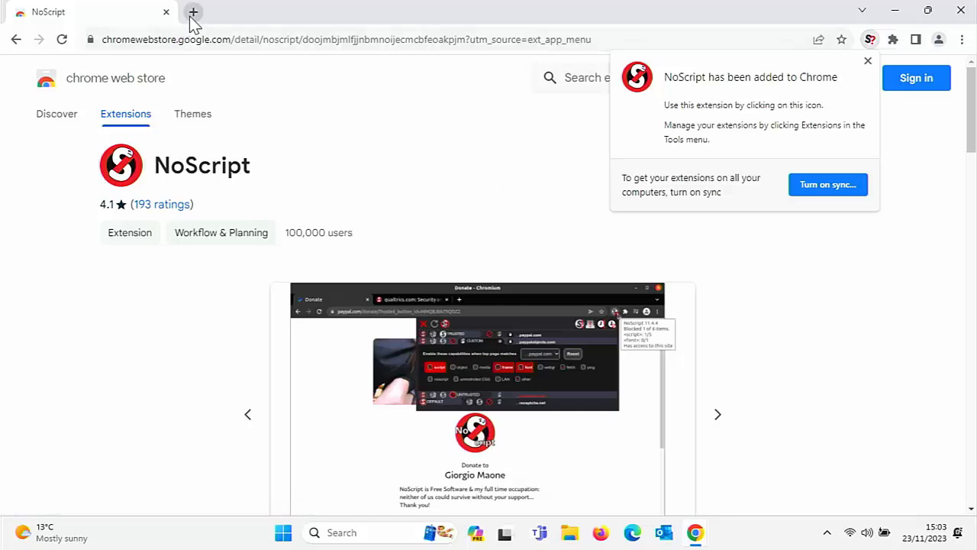
In a new tab, search 'easus', open the sponsored EaseUS Official Site and scroll its pricing
left_click(193, 11)
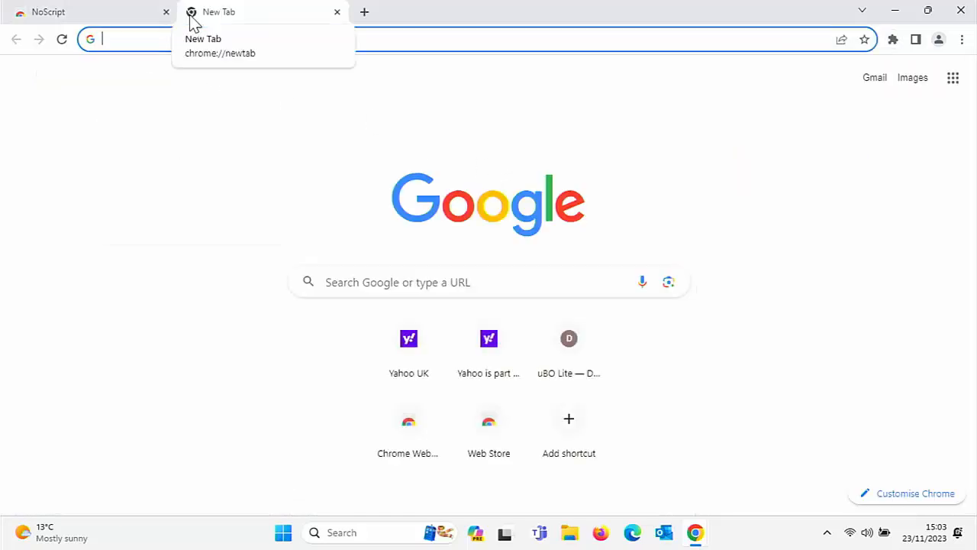
type("easus")
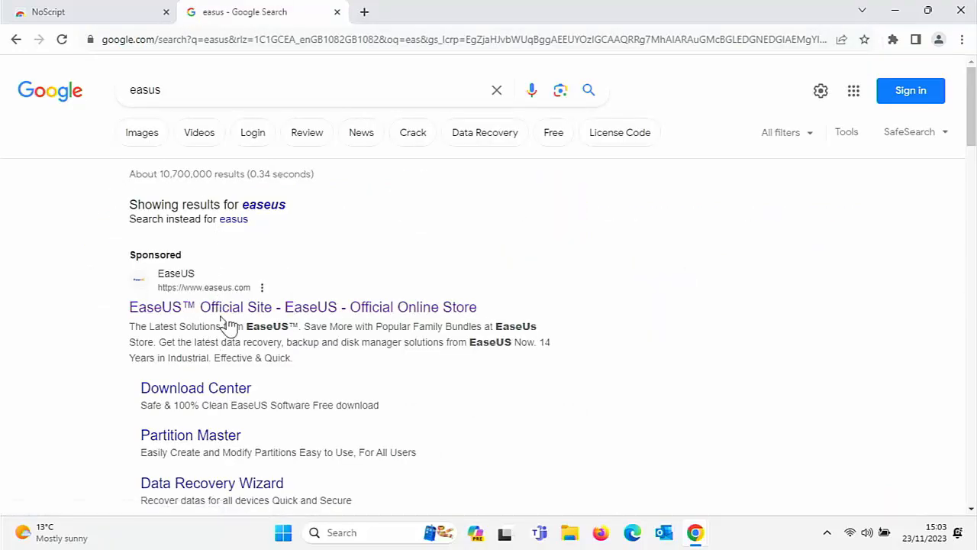
left_click(302, 307)
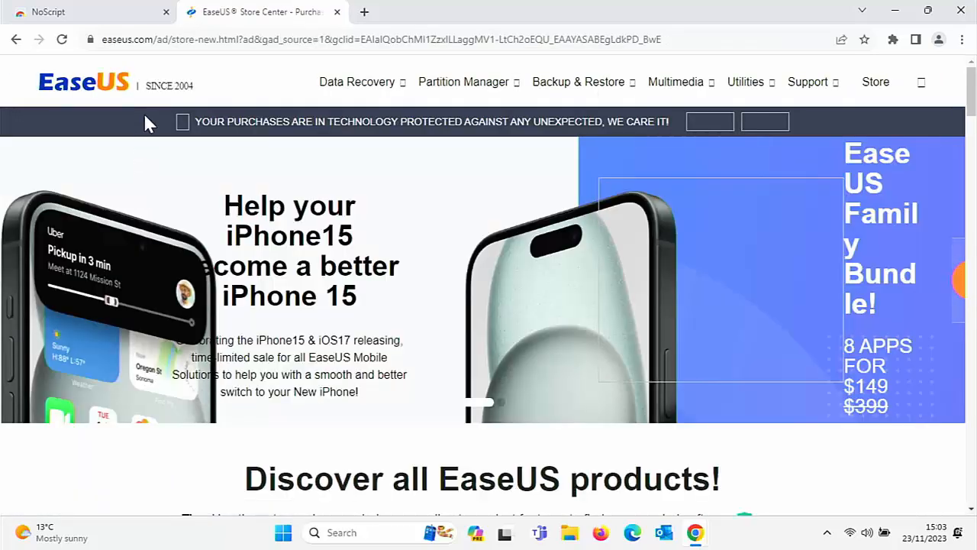
mouse_move(618, 212)
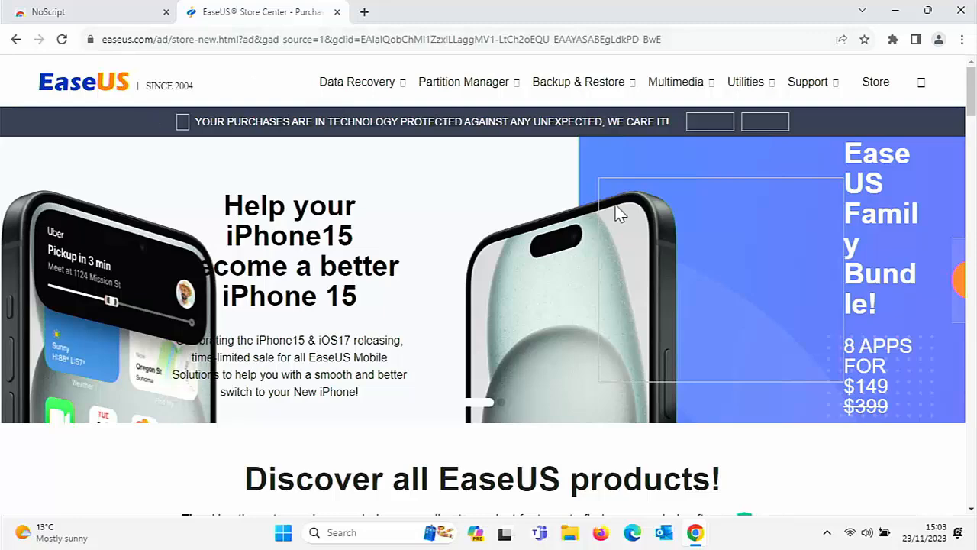
scroll("down", 3)
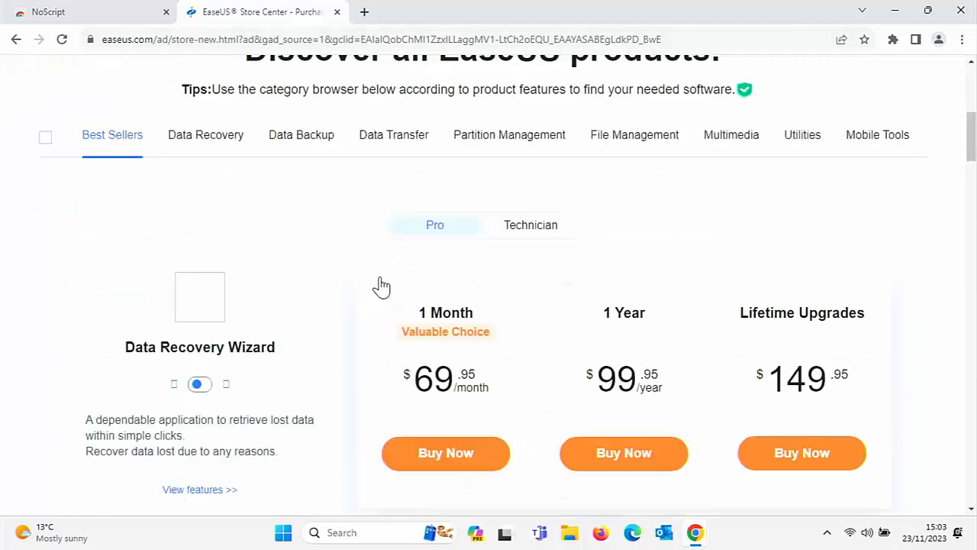
scroll("down", 3)
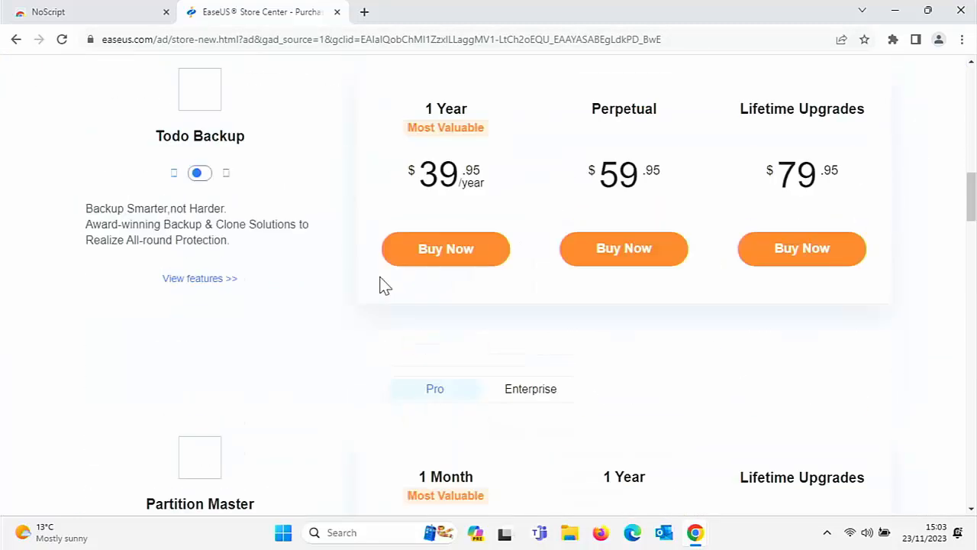
scroll("down", 3)
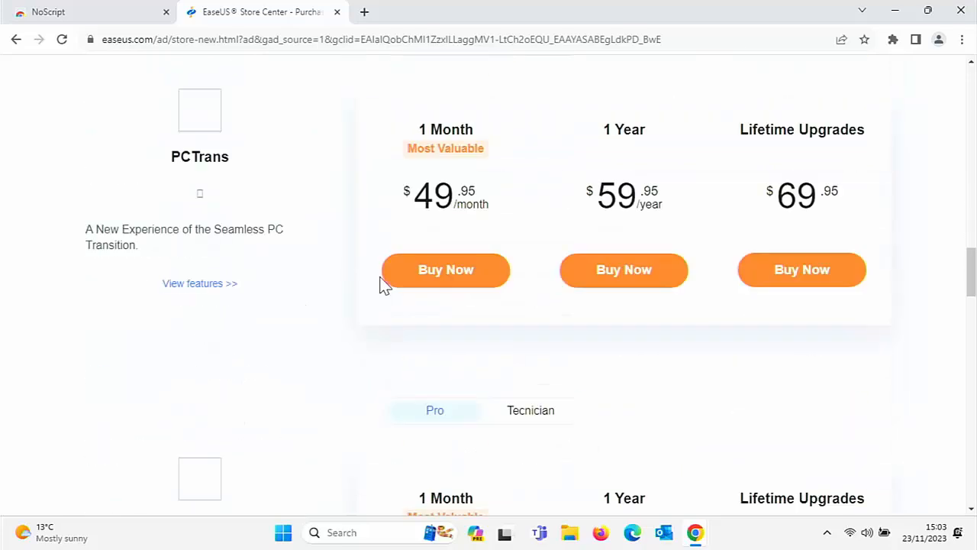
scroll("down", 3)
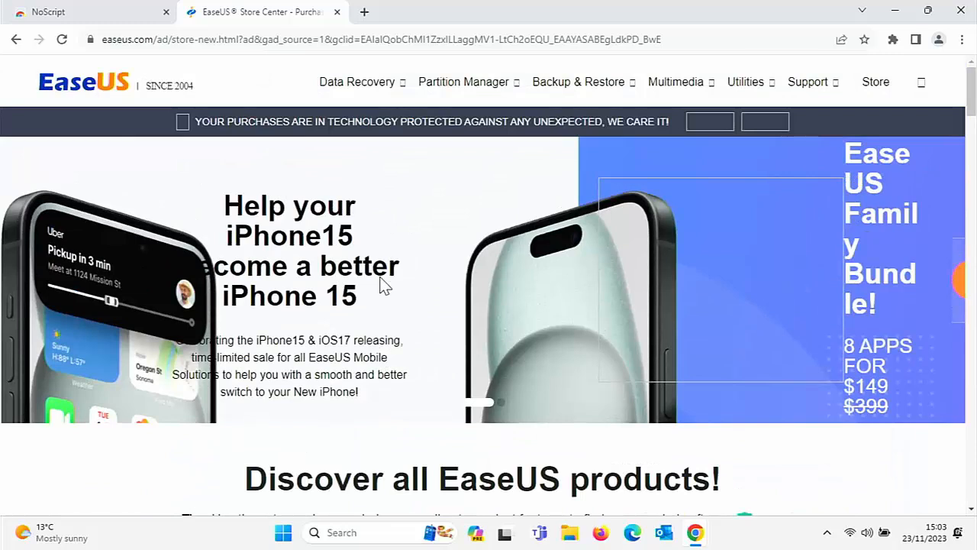
mouse_move(497, 252)
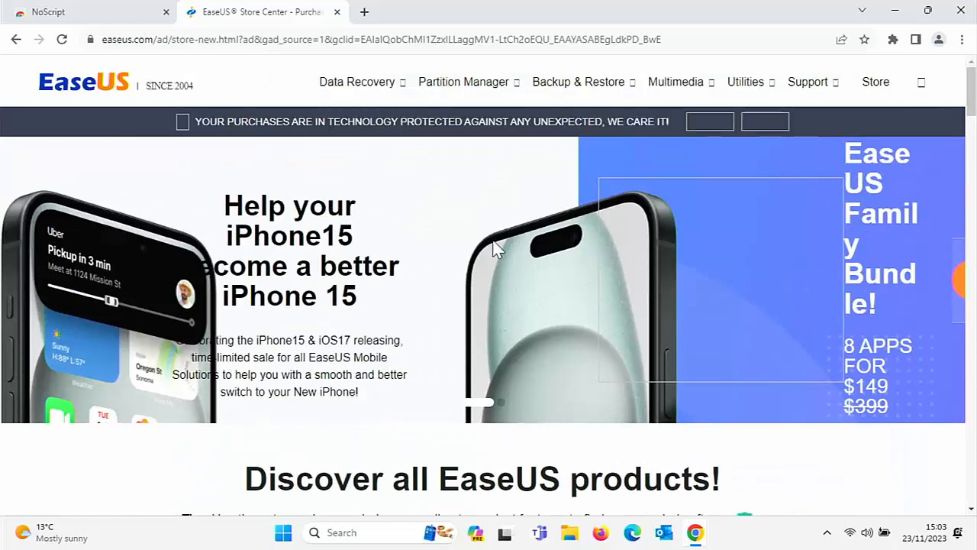
left_click(893, 39)
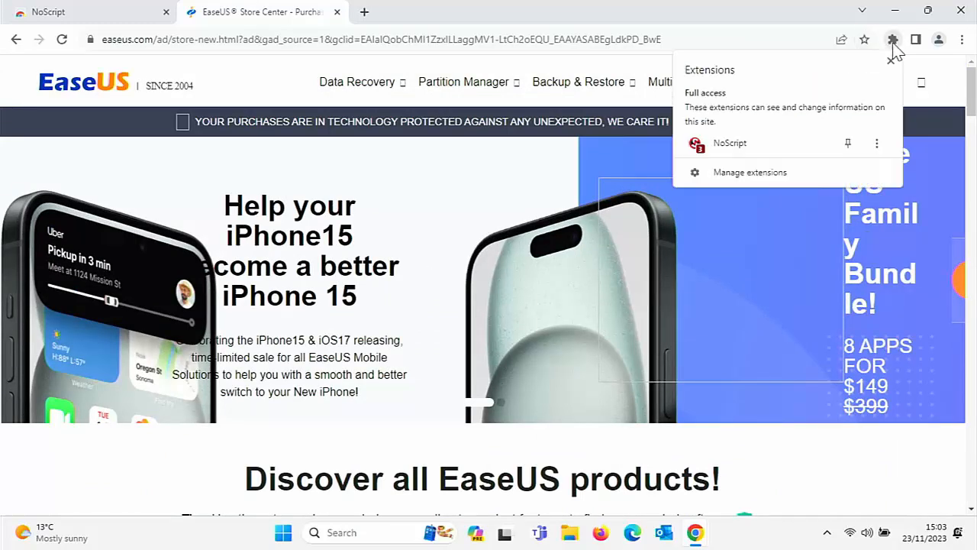
left_click(729, 143)
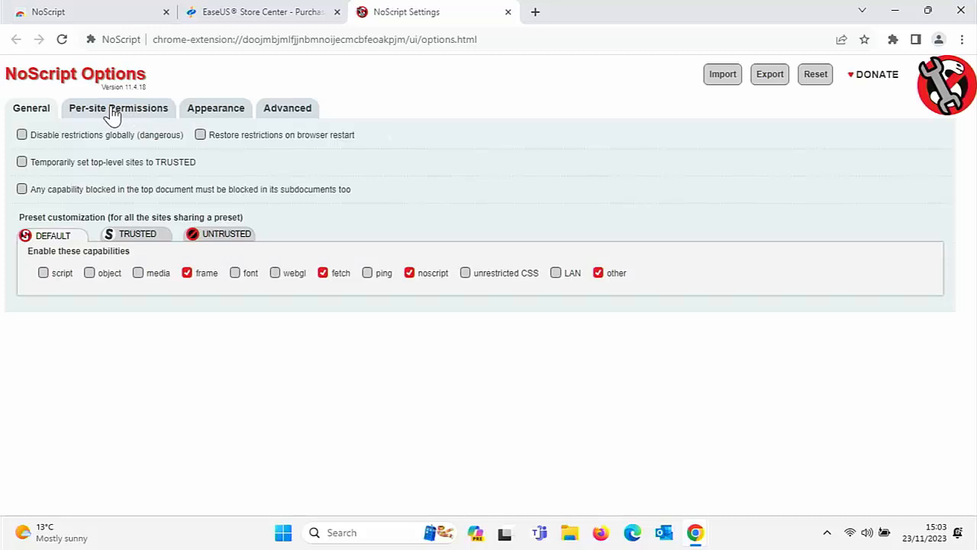
left_click(117, 107)
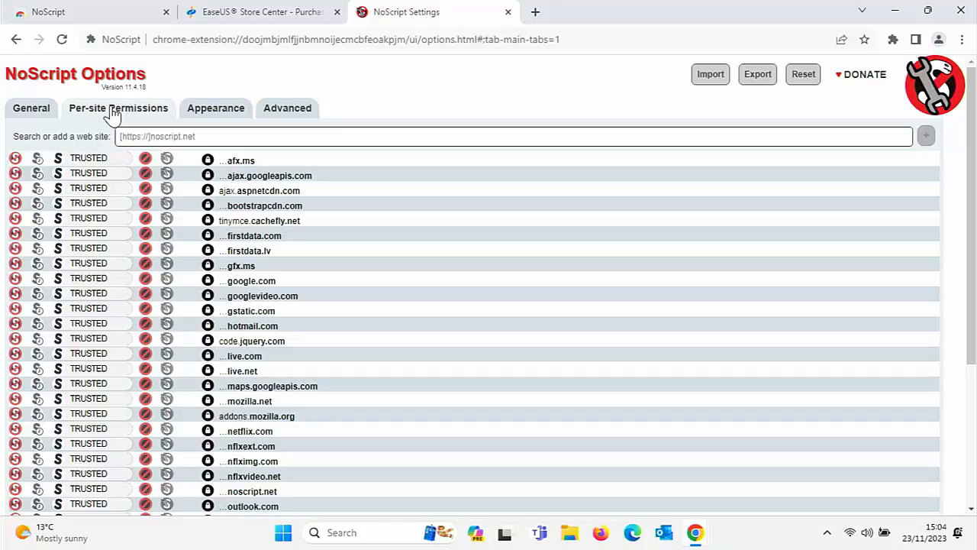
mouse_move(465, 199)
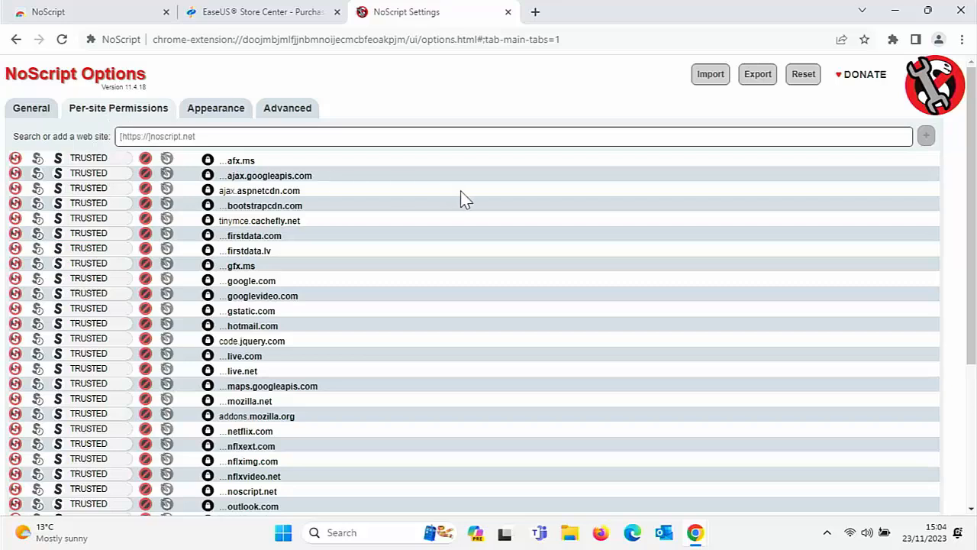
mouse_move(428, 228)
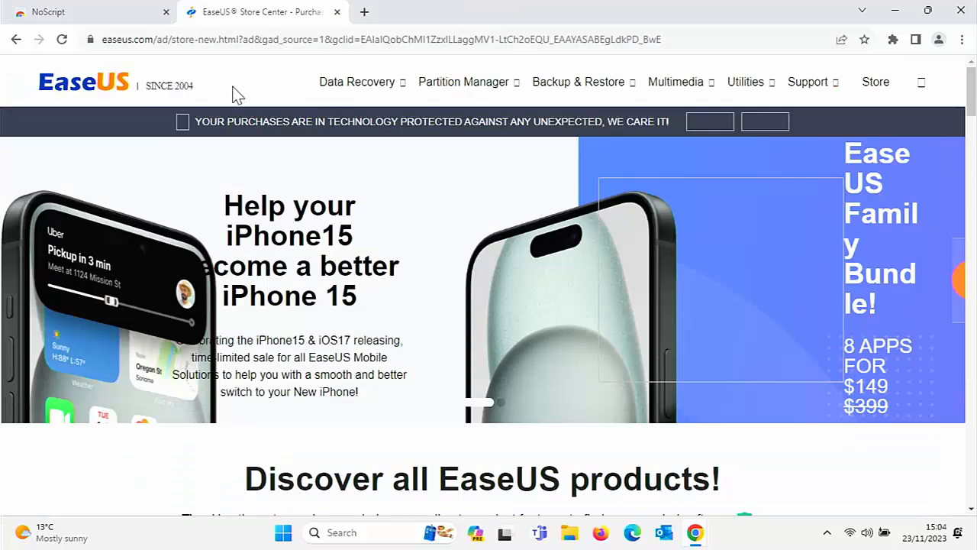
mouse_move(748, 81)
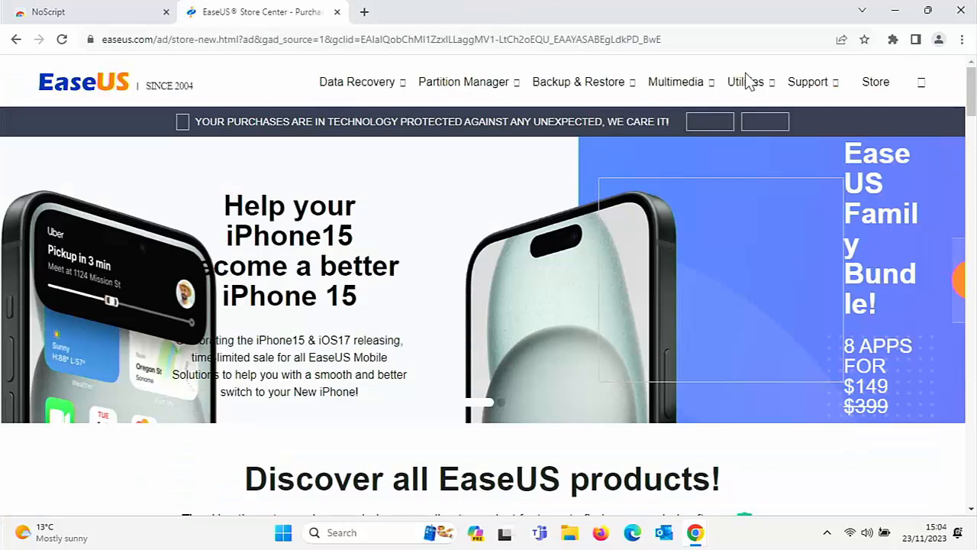
mouse_move(836, 83)
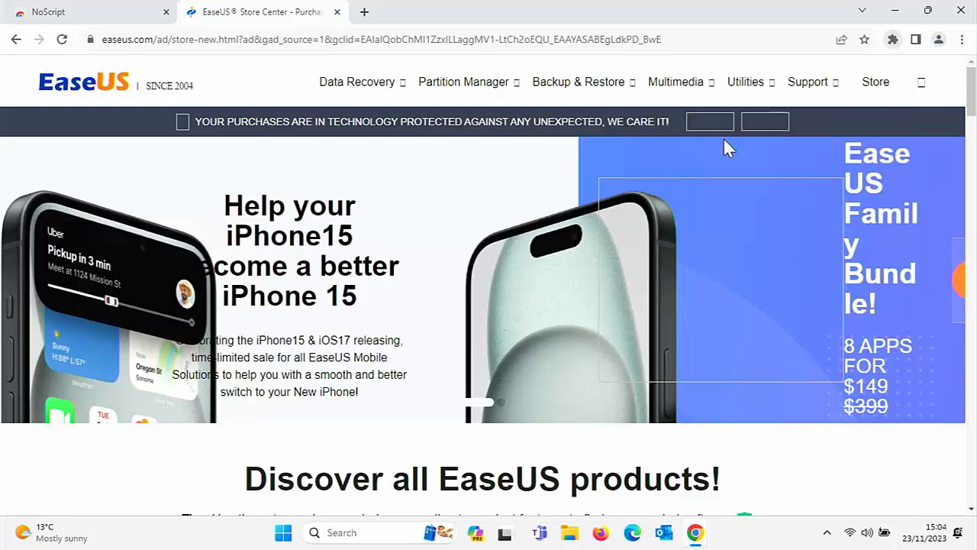
From the NoScript popup, revoke easeus.com's temporary trust so it returns to Default
left_click(871, 39)
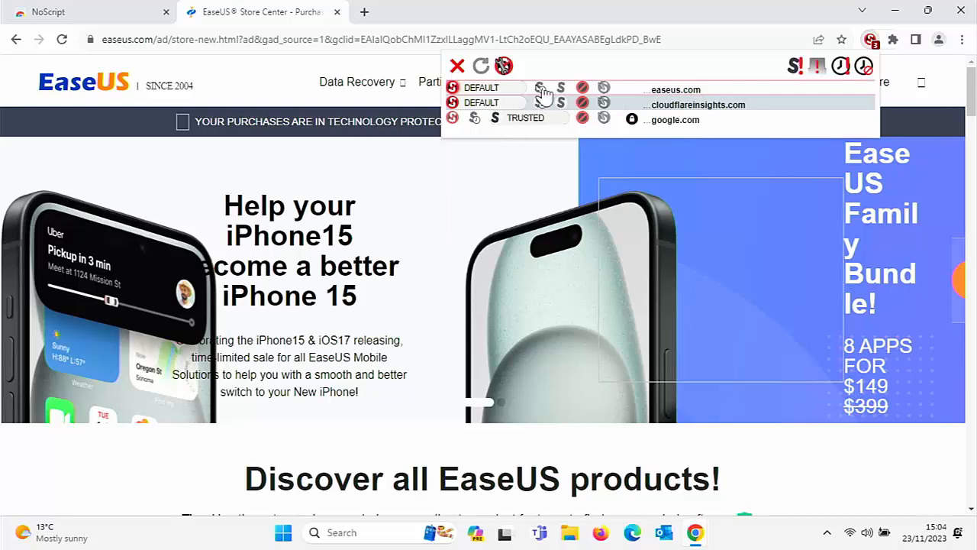
mouse_move(558, 96)
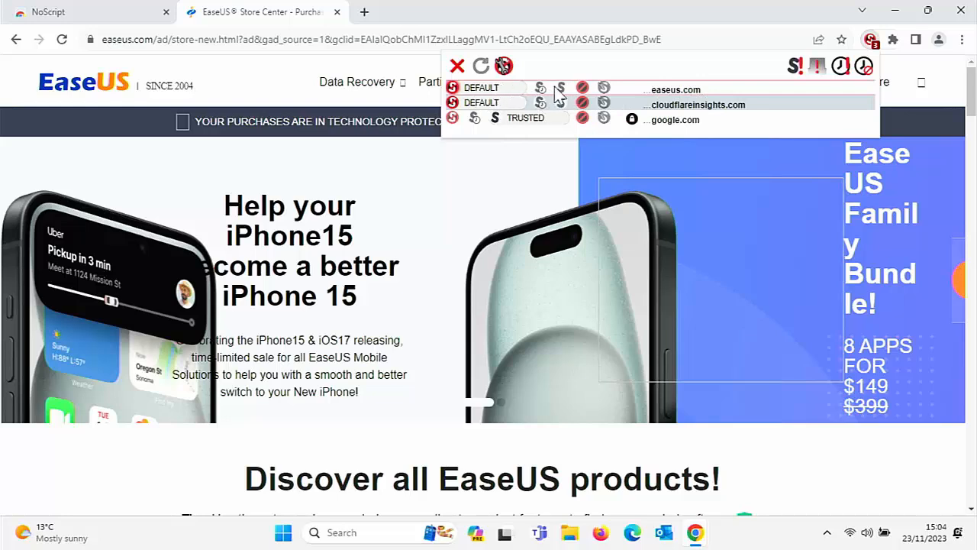
mouse_move(561, 91)
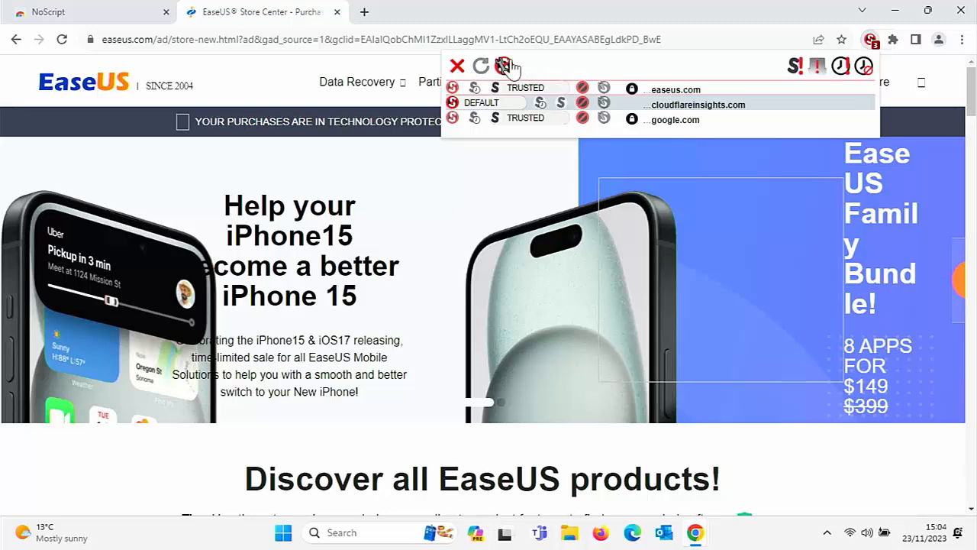
left_click(481, 66)
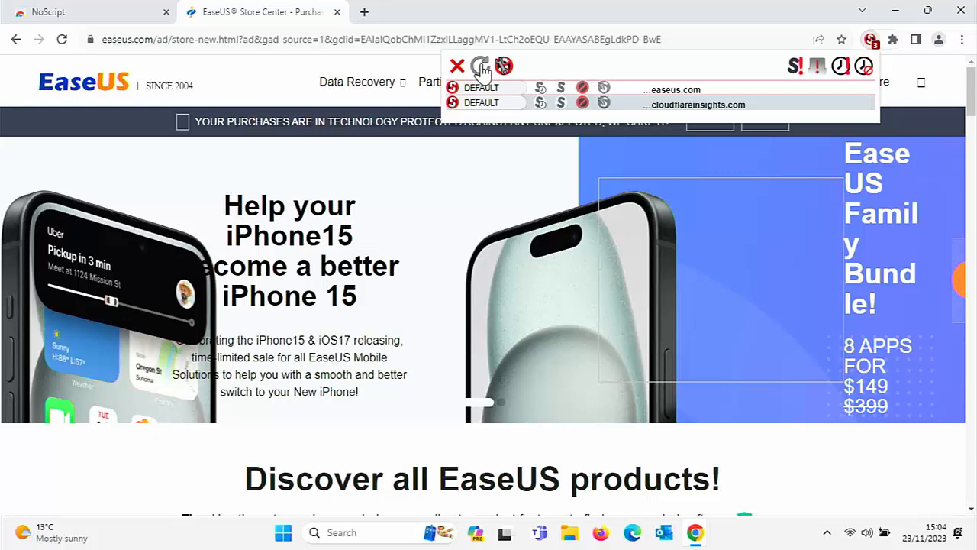
mouse_move(487, 73)
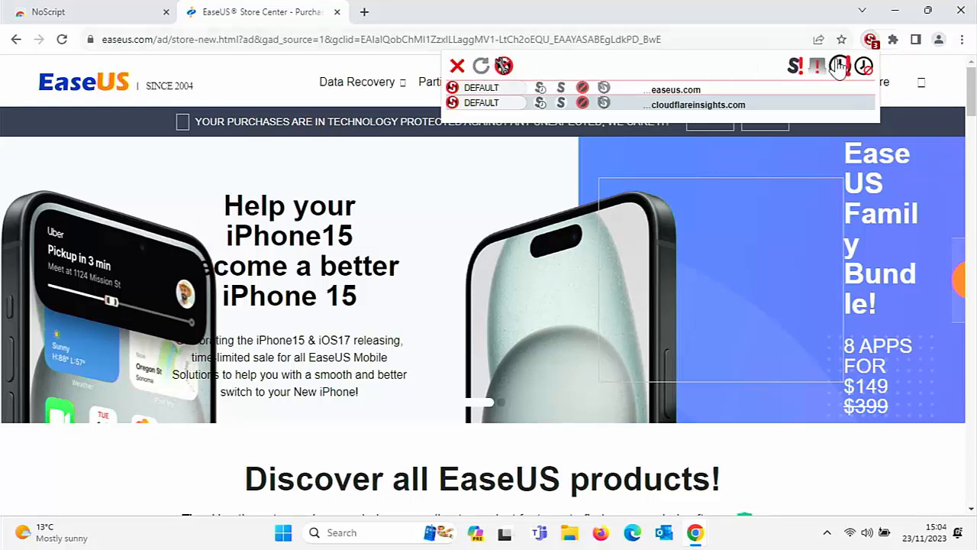
mouse_move(798, 67)
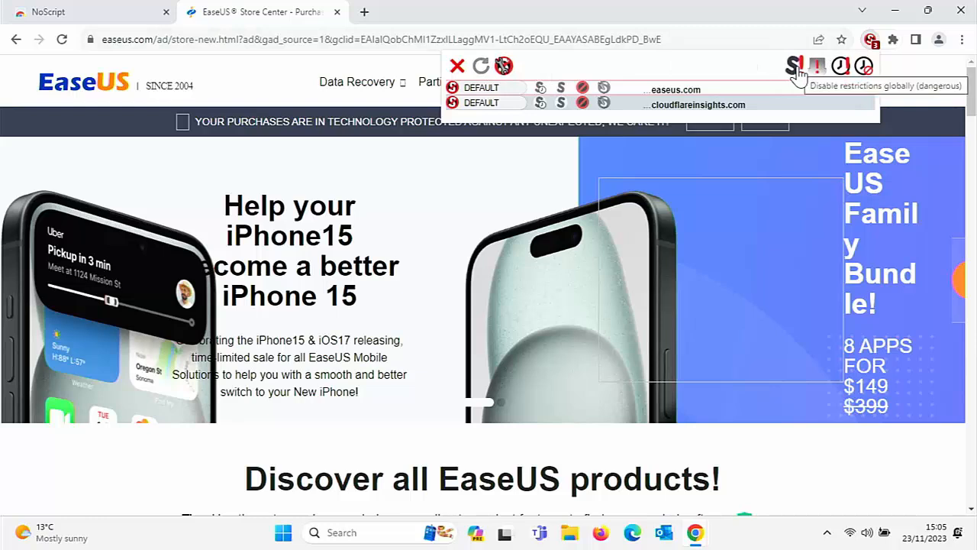
mouse_move(796, 73)
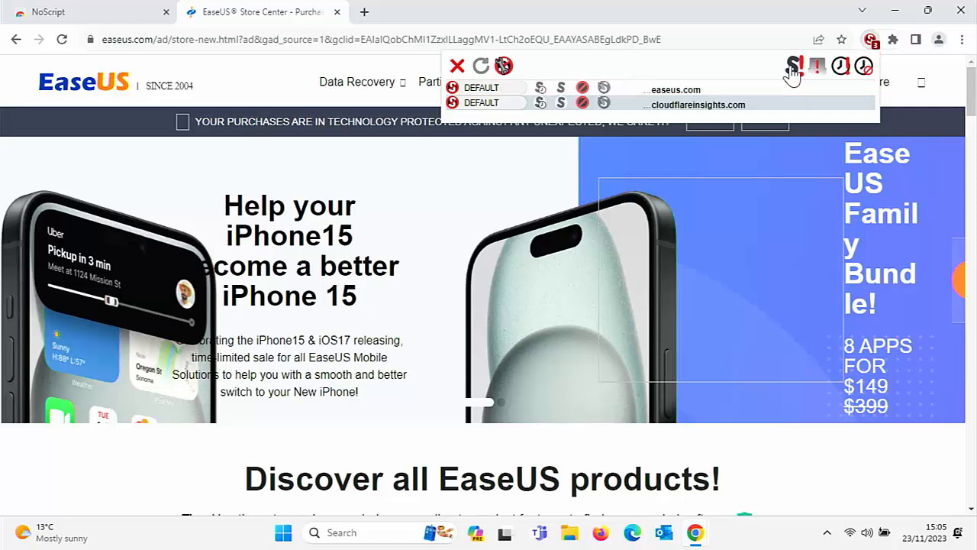
mouse_move(785, 74)
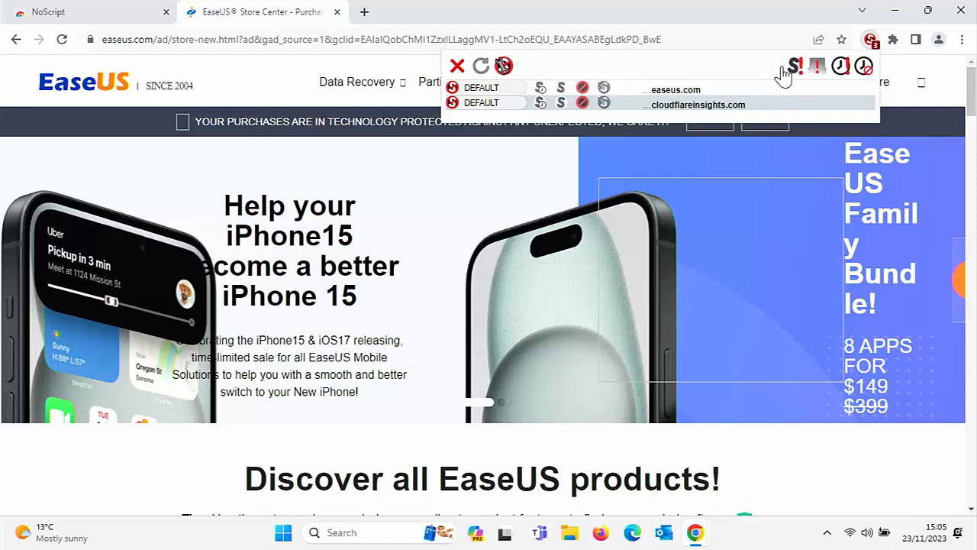
Turn on 'Disable restrictions globally (dangerous)' in NoScript, let EaseUS reload, and close the popup
left_click(794, 66)
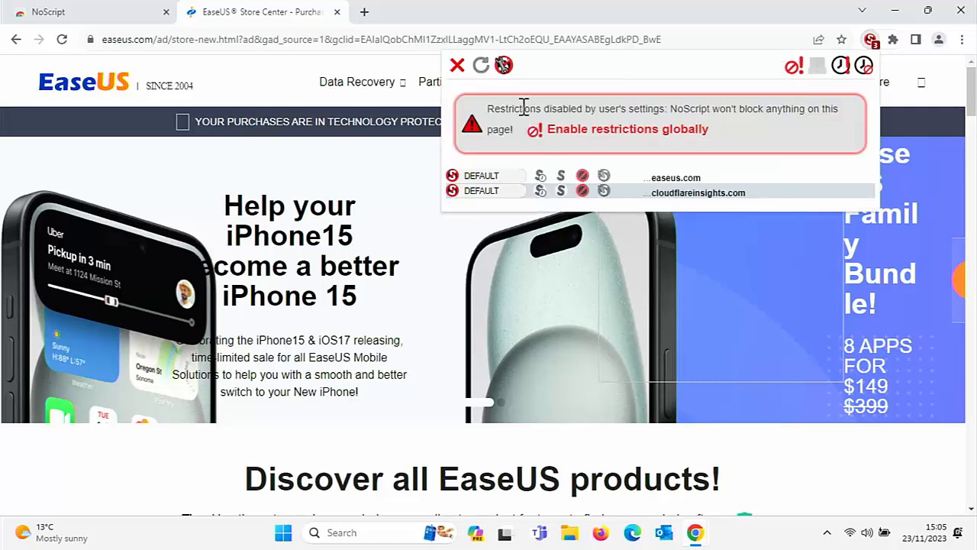
left_click(481, 65)
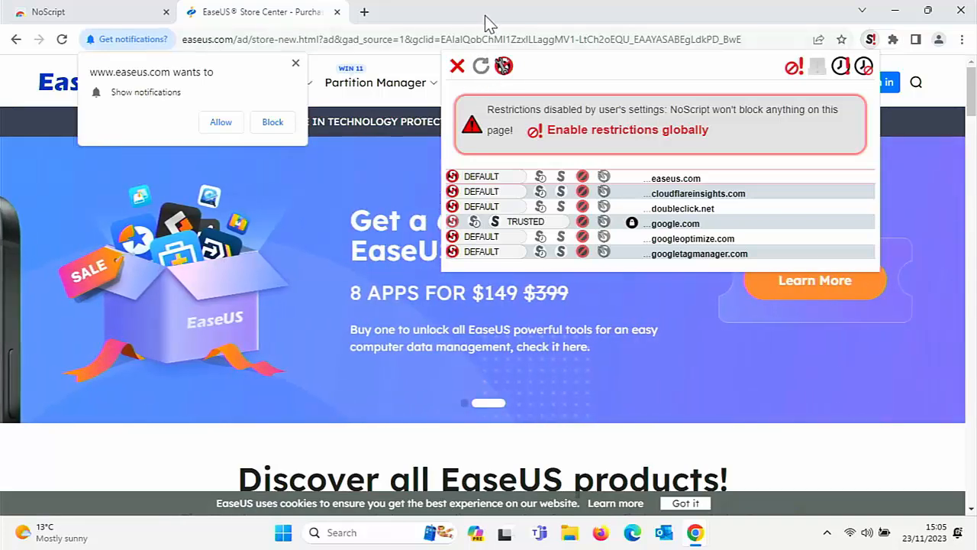
left_click(457, 66)
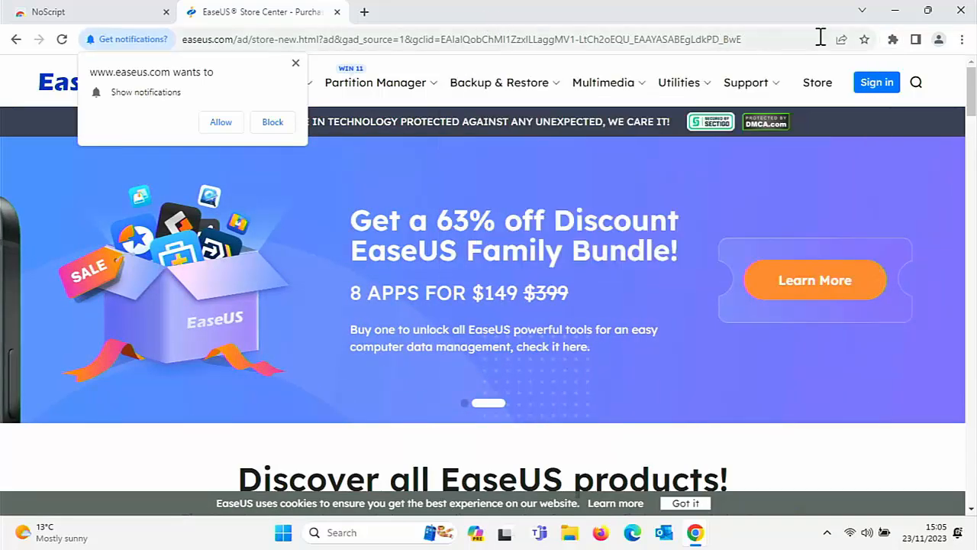
left_click(893, 39)
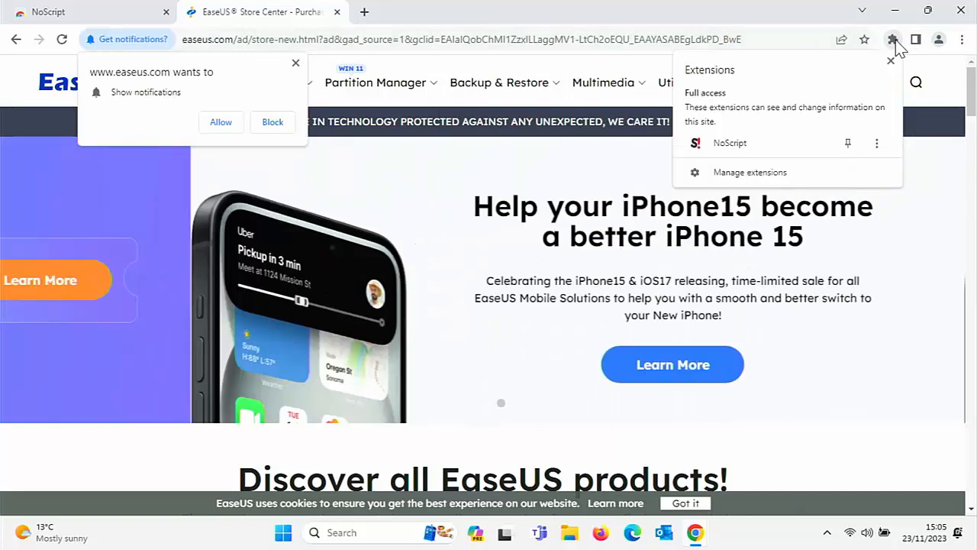